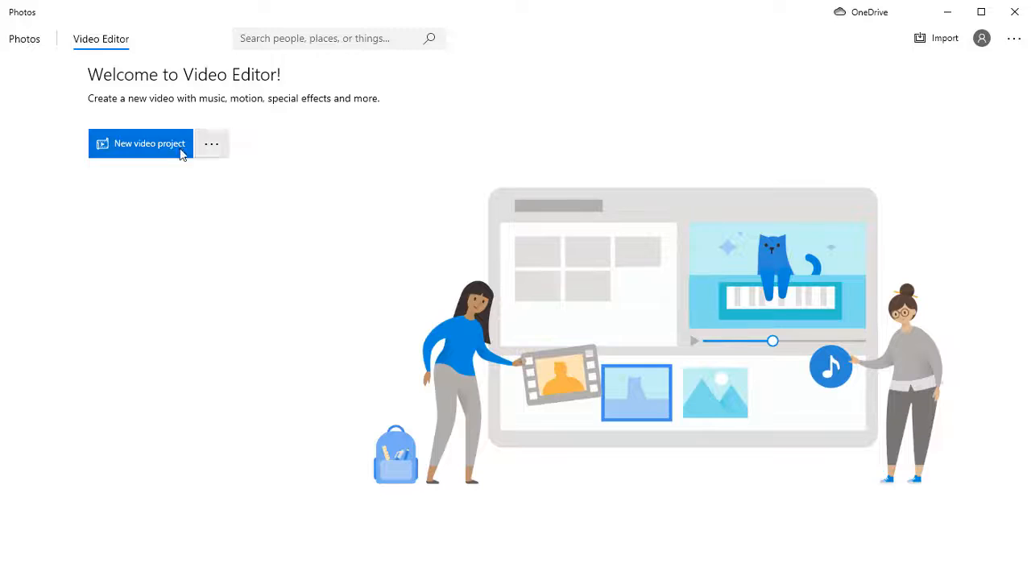
Start a new video project and bring the four beach clips into it
{"action": "left_click", "coordinate": [140, 143]}
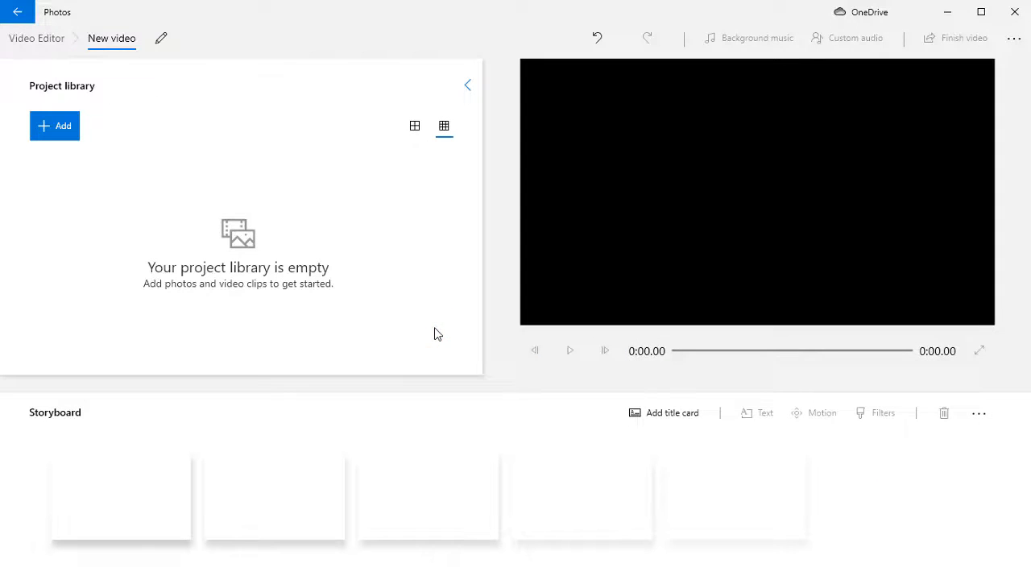
{"action": "left_click", "coordinate": [54, 126]}
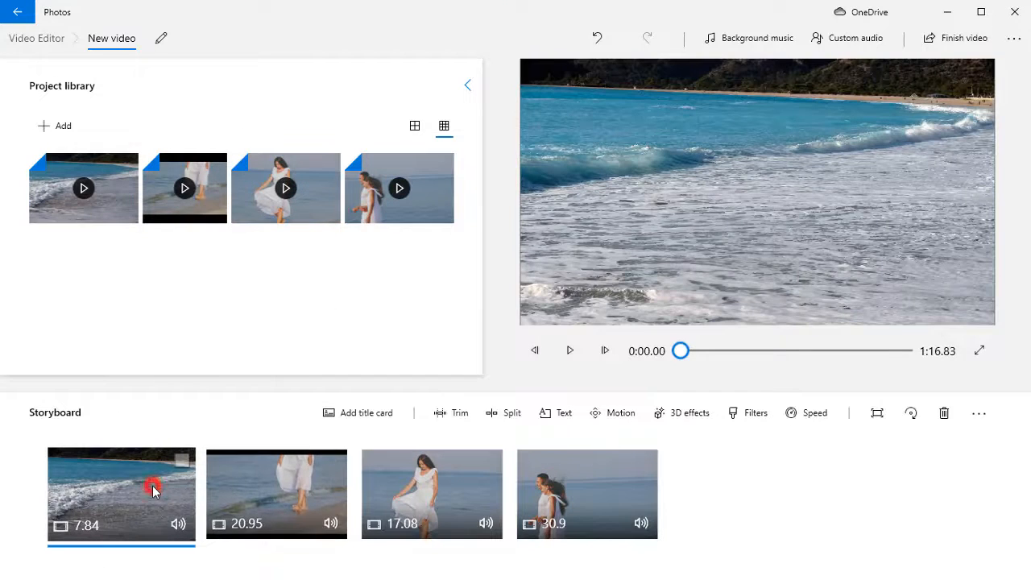
Trim the first beach clip down to 2.93 seconds
{"action": "left_click", "coordinate": [460, 412]}
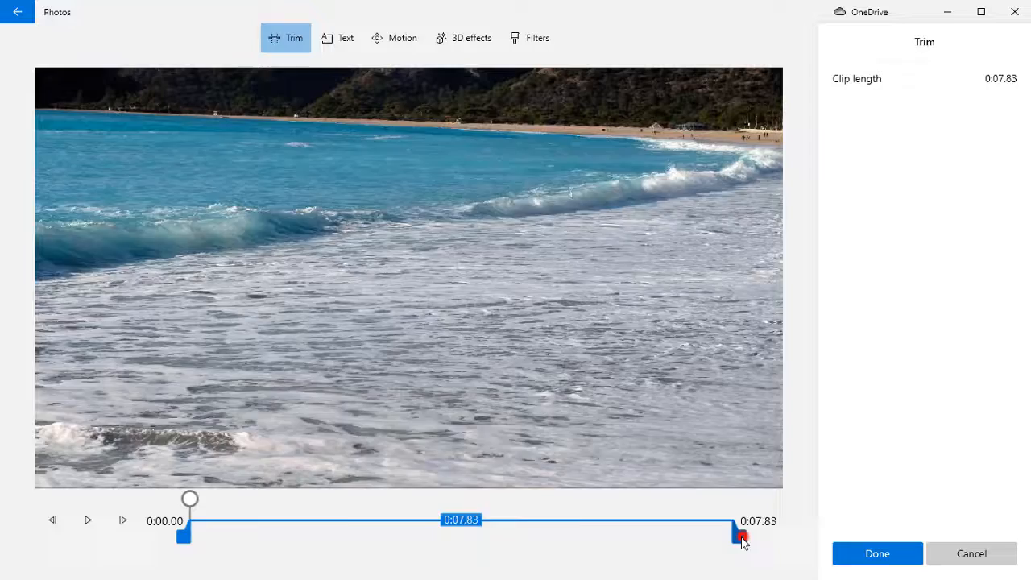
{"action": "left_click_drag", "start_coordinate": [739, 533], "coordinate": [396, 533]}
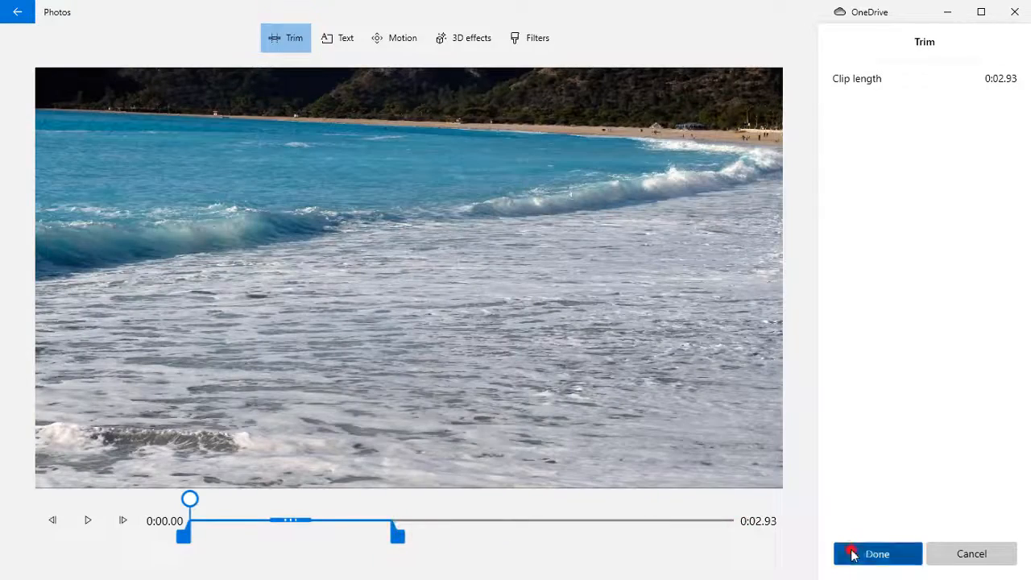
{"action": "left_click", "coordinate": [876, 554]}
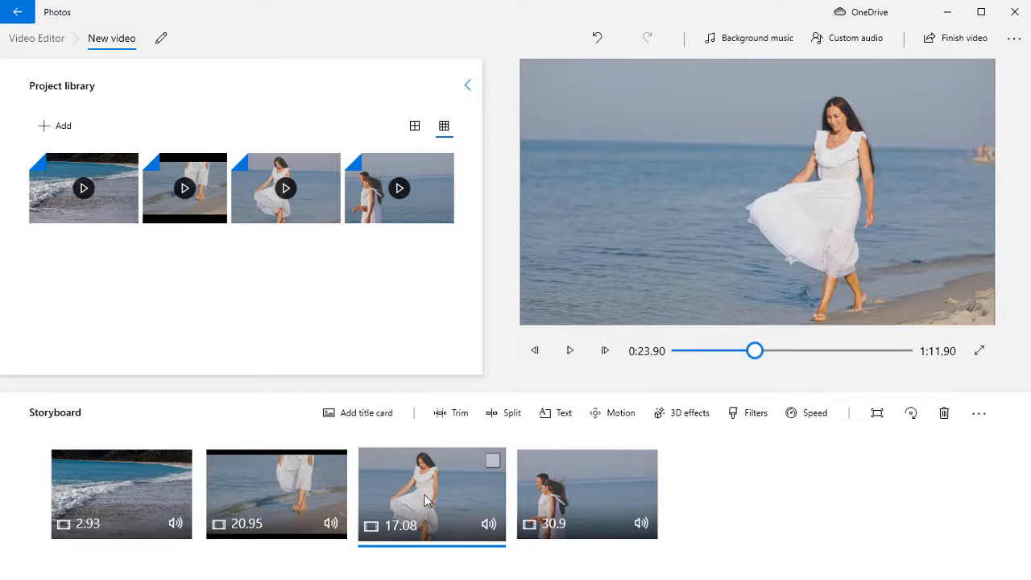
Add an 'At the Sea' title card and Distant Ocean music synced to the beat
{"action": "left_click", "coordinate": [815, 413]}
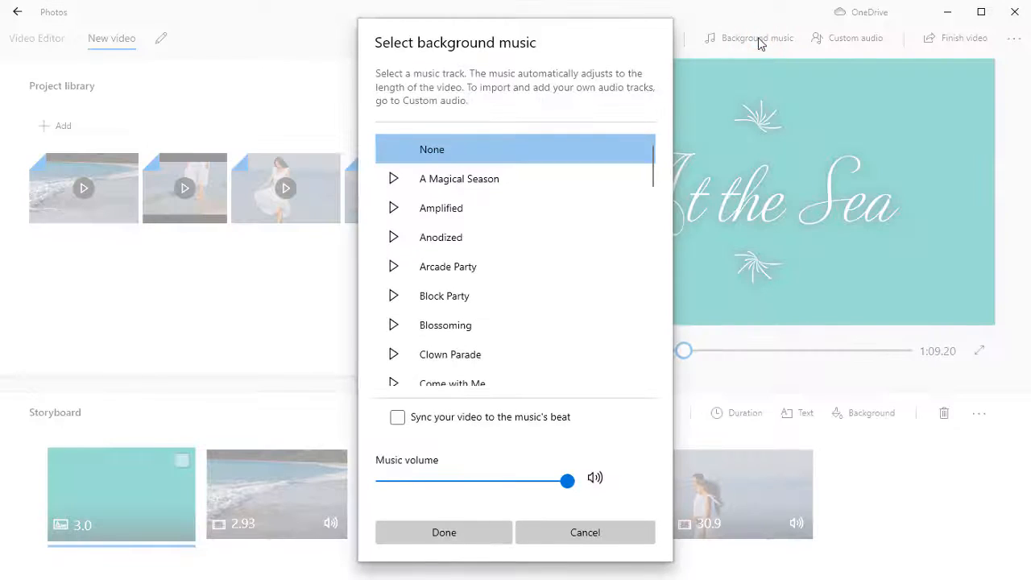
{"action": "scroll", "scroll_direction": "down", "scroll_amount": 3}
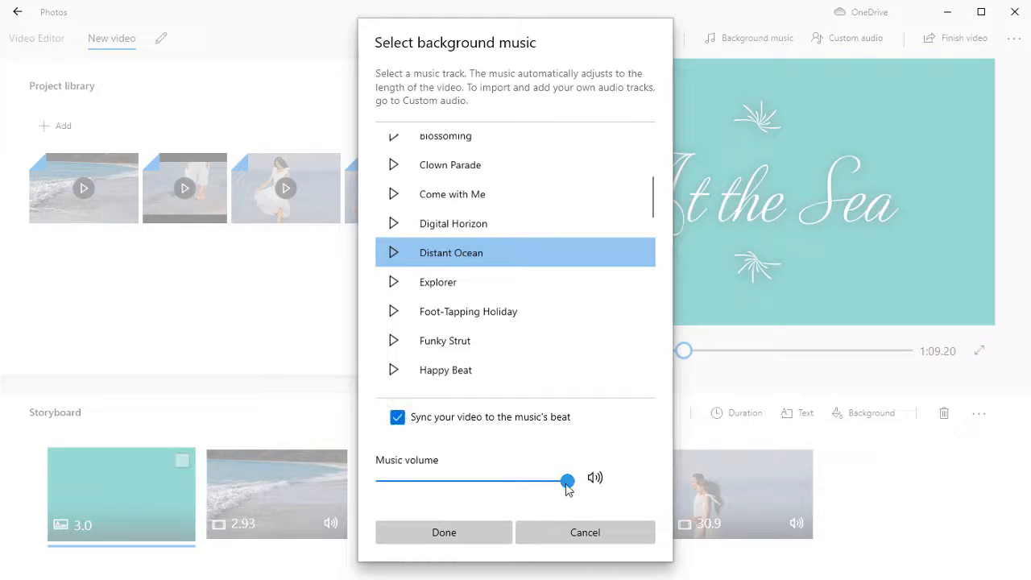
{"action": "left_click", "coordinate": [444, 532]}
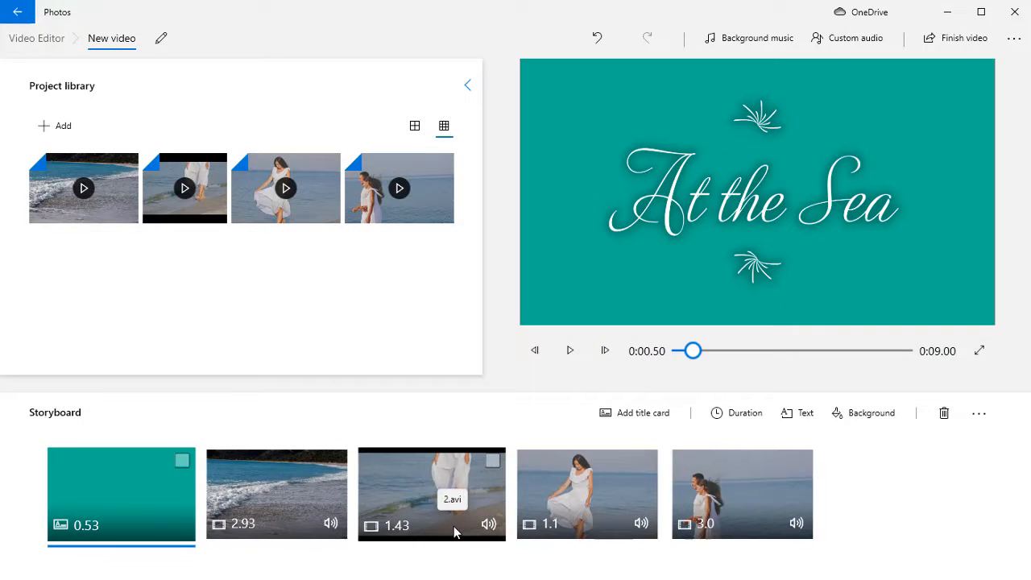
{"action": "mouse_move", "coordinate": [564, 516]}
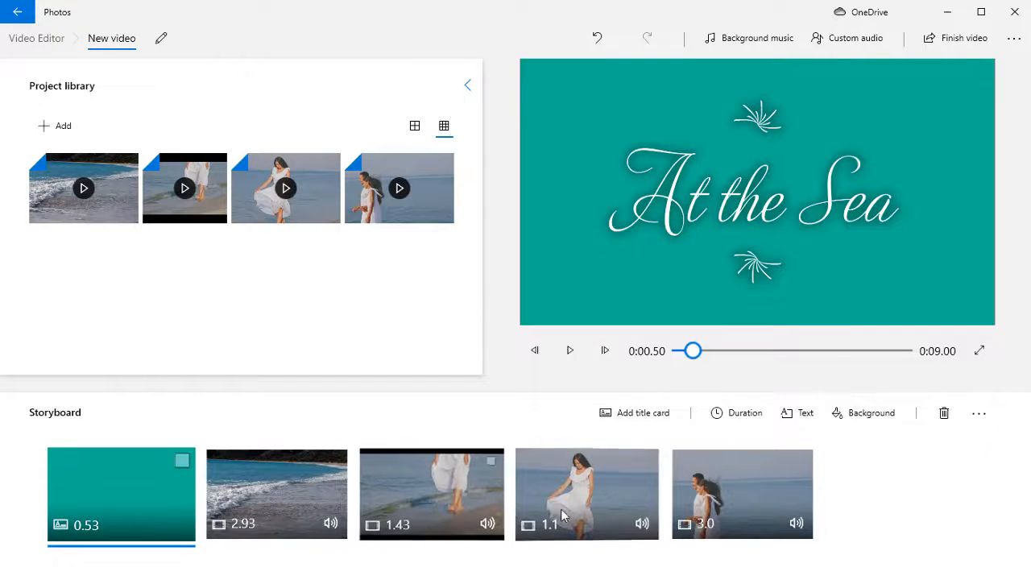
{"action": "left_click", "coordinate": [741, 493]}
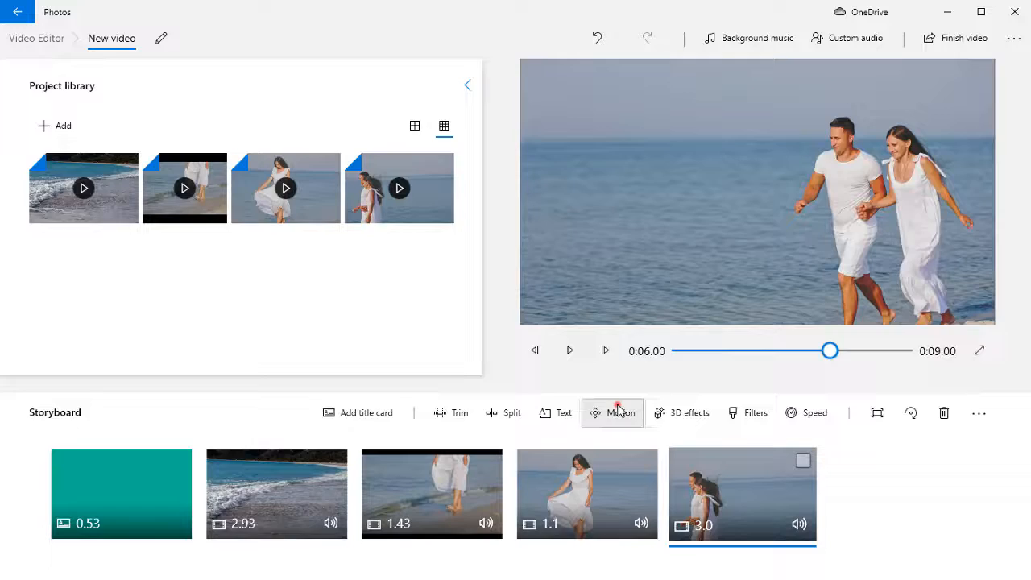
Give the last clip a centred zoom-out camera motion
{"action": "left_click", "coordinate": [612, 413]}
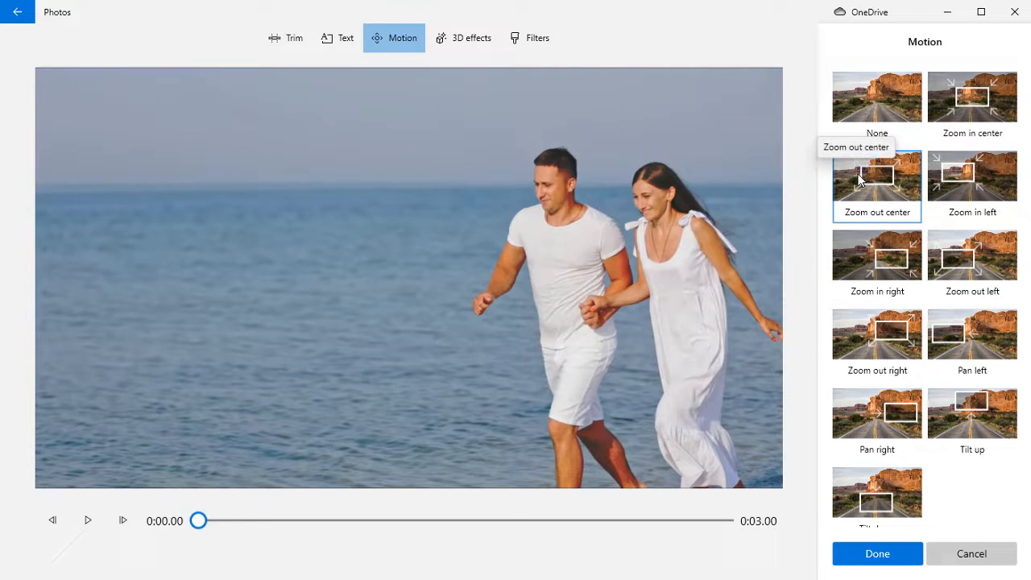
{"action": "left_click", "coordinate": [412, 39]}
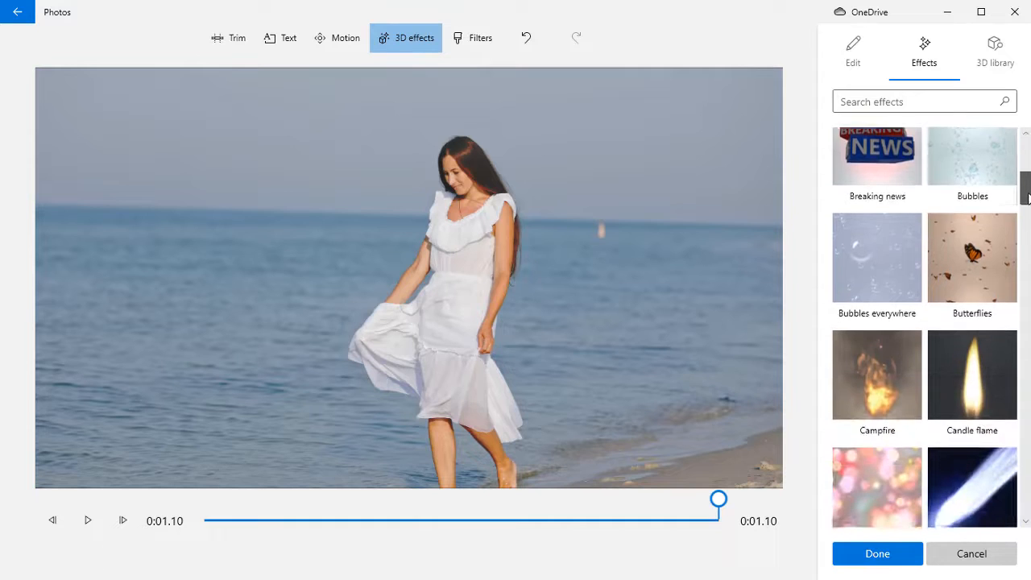
Add the Bubbles everywhere 3D effect with lowered volume and preview it
{"action": "left_click", "coordinate": [876, 258]}
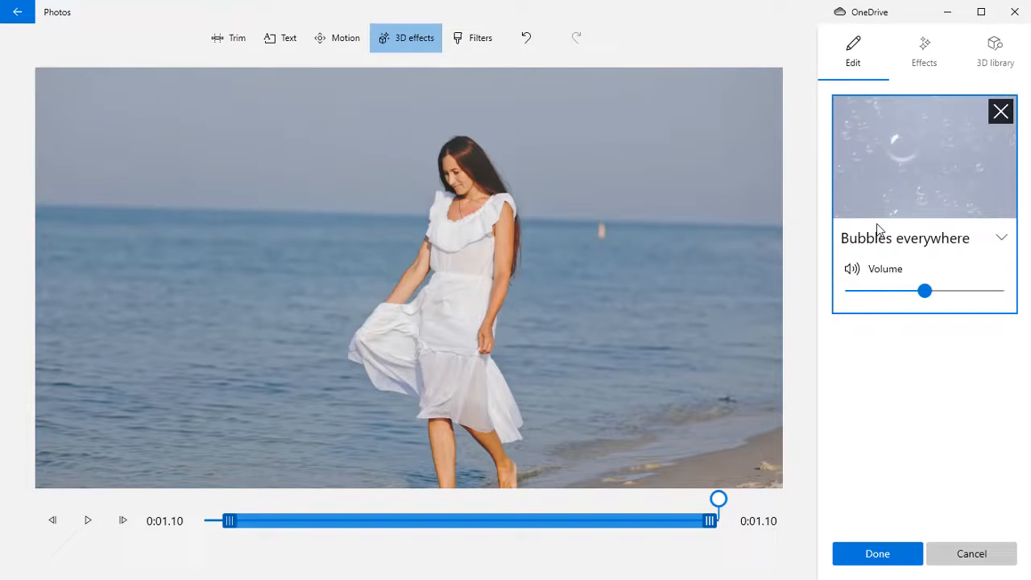
{"action": "left_click_drag", "start_coordinate": [924, 289], "coordinate": [895, 290]}
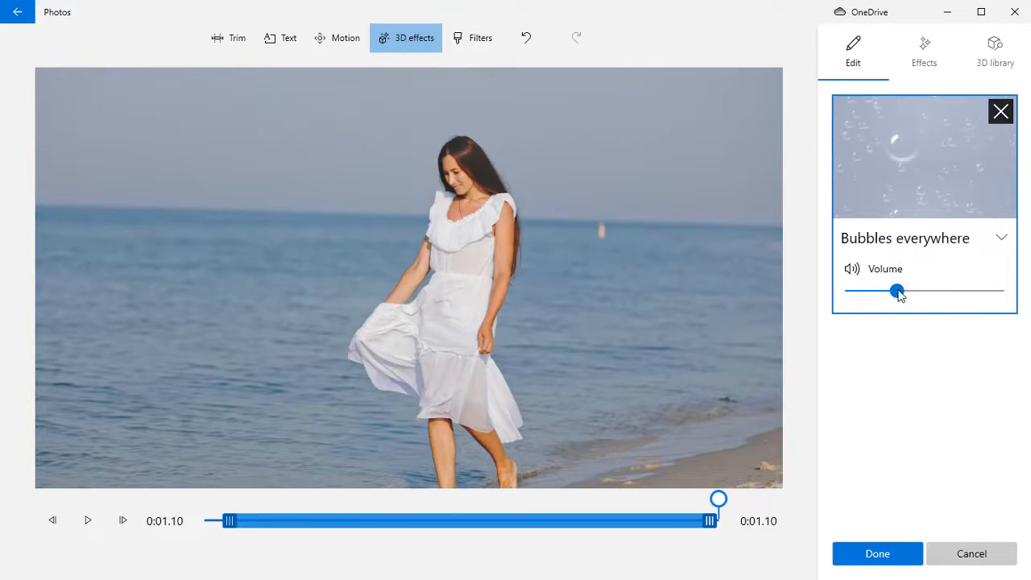
{"action": "left_click", "coordinate": [87, 518]}
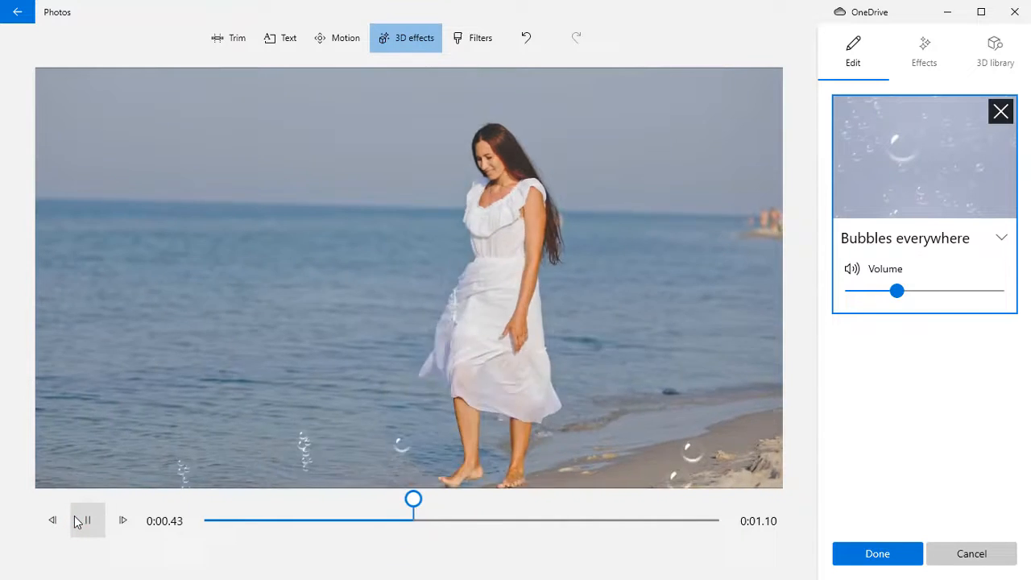
{"action": "left_click", "coordinate": [876, 554]}
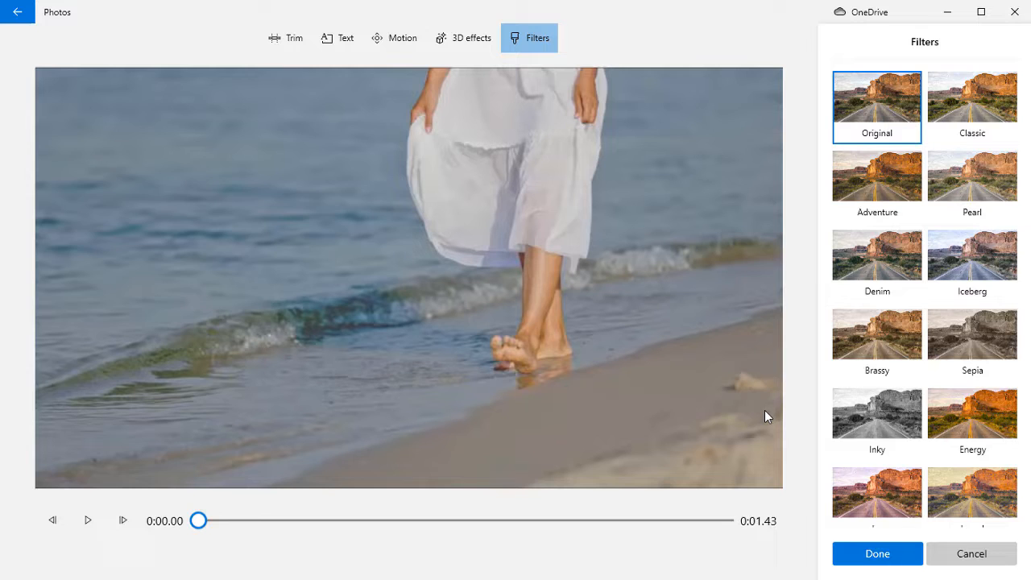
Try the Sepia look, then settle on the Joy filter for the third clip
{"action": "left_click", "coordinate": [971, 337]}
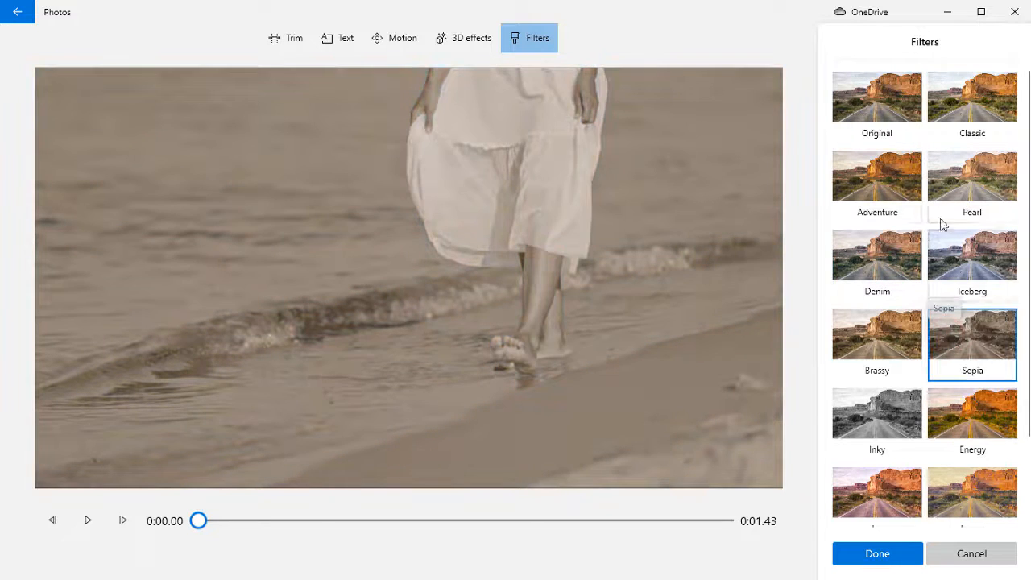
{"action": "left_click", "coordinate": [971, 258]}
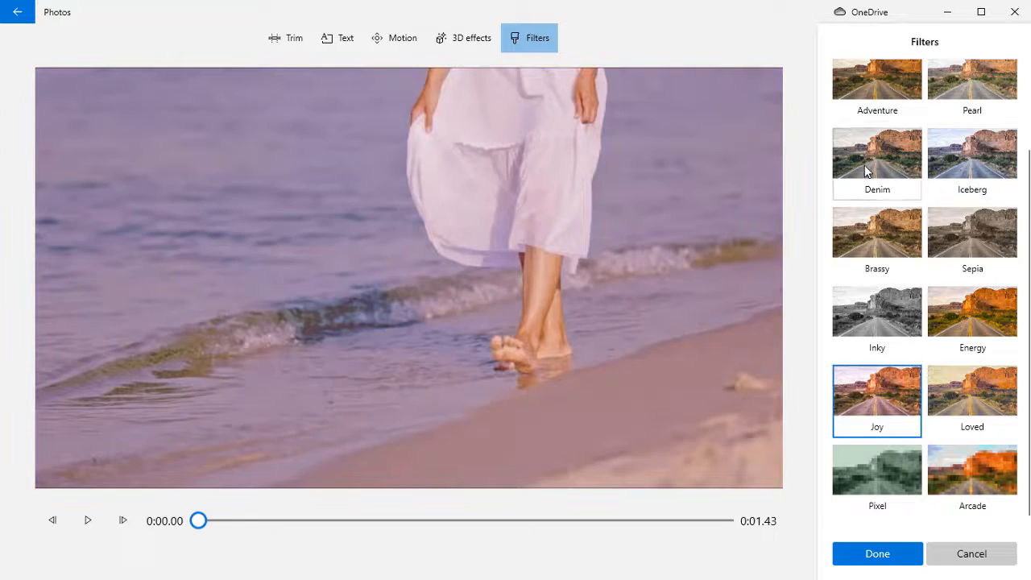
{"action": "left_click", "coordinate": [876, 554]}
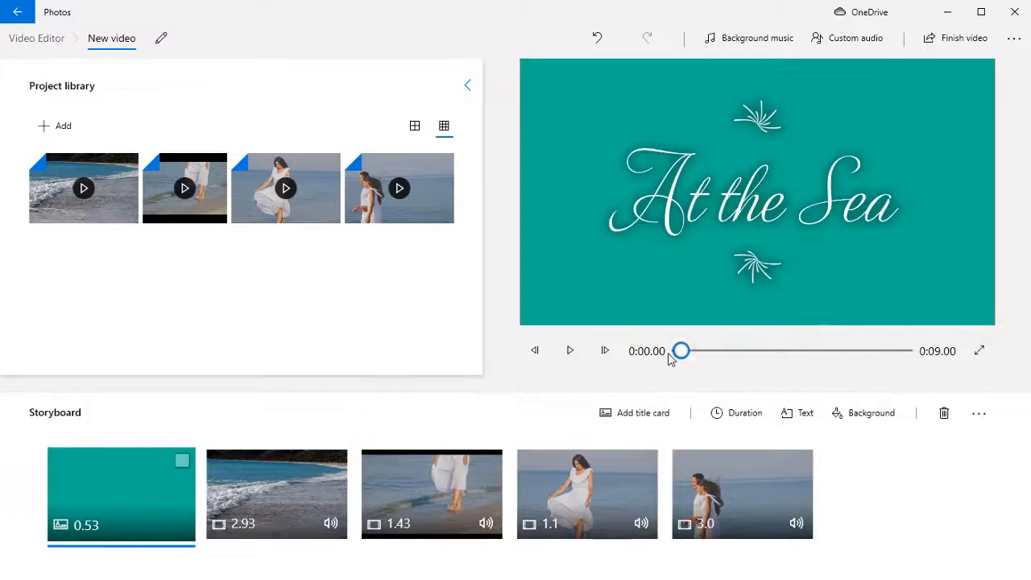
Play the whole nine-second video, then start Finish video to export it
{"action": "left_click", "coordinate": [570, 351]}
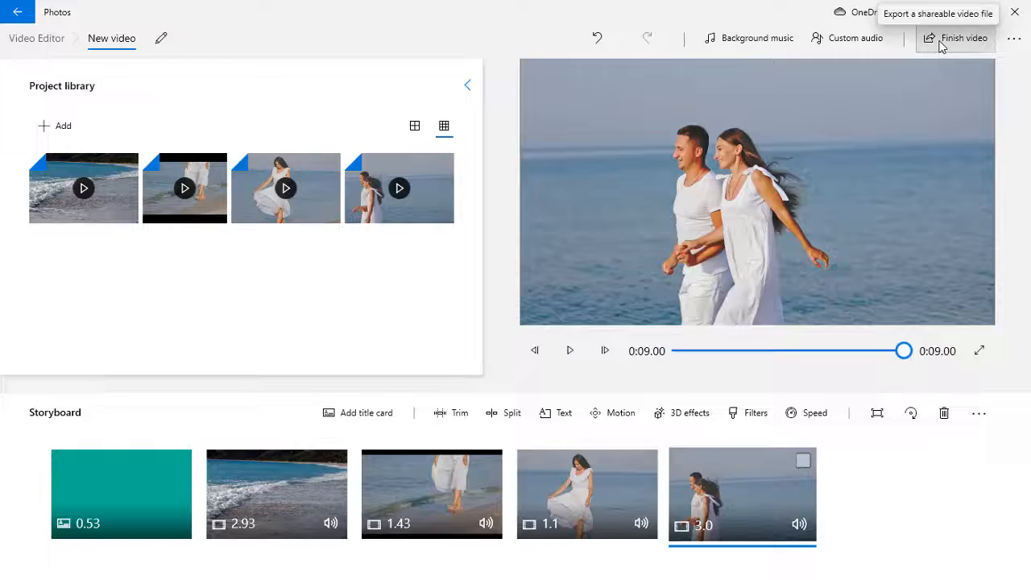
{"action": "left_click", "coordinate": [963, 38]}
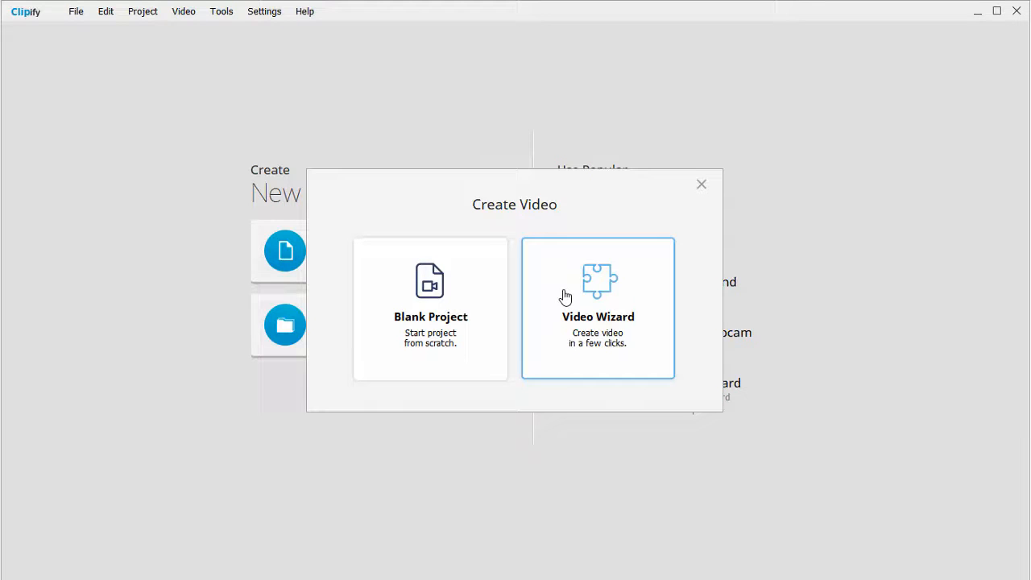
{"action": "mouse_move", "coordinate": [429, 282]}
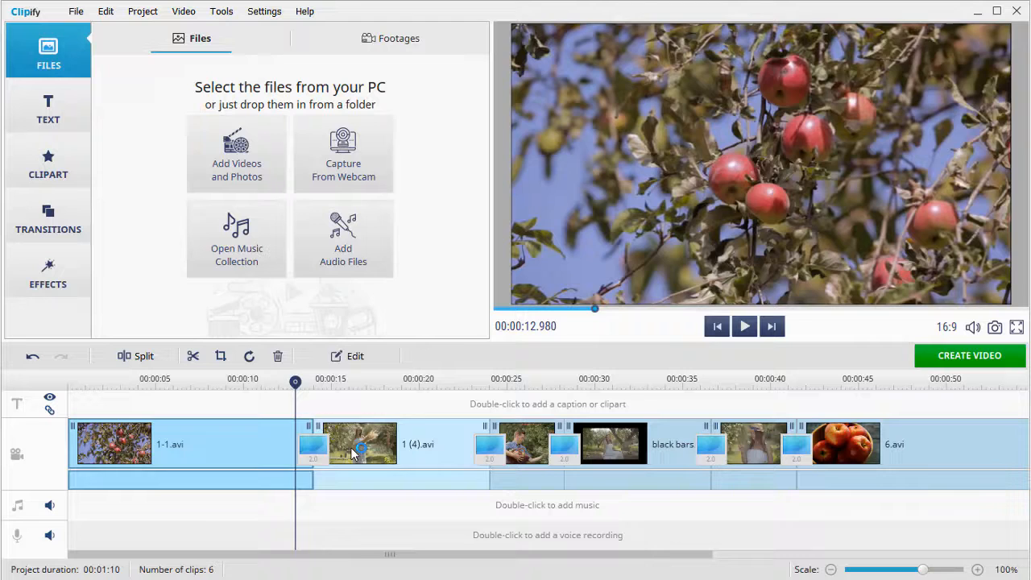
Look at crop presets for clip 1-1.avi, then split it at about 7 seconds
{"action": "left_click", "coordinate": [220, 356]}
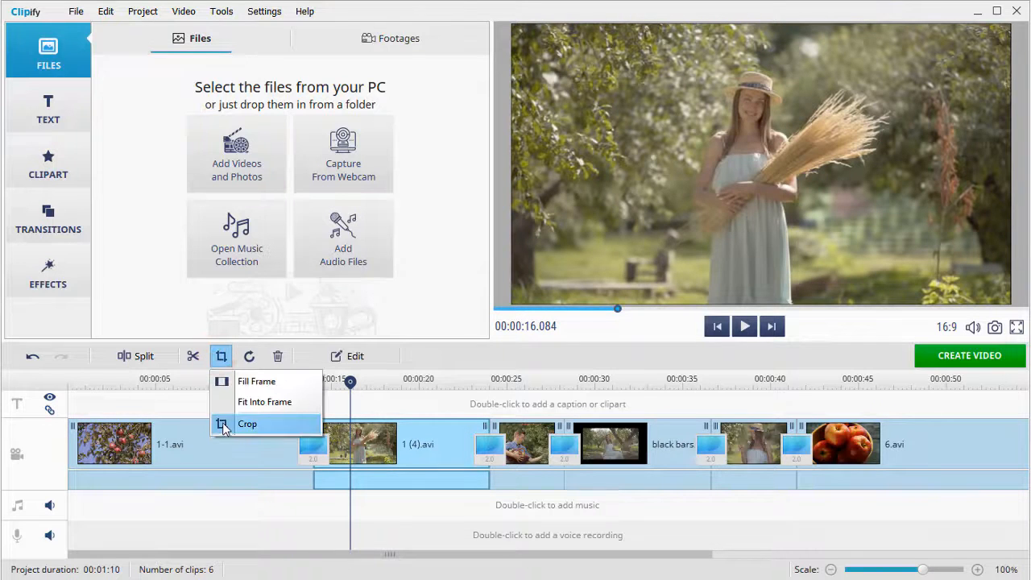
{"action": "left_click", "coordinate": [248, 423]}
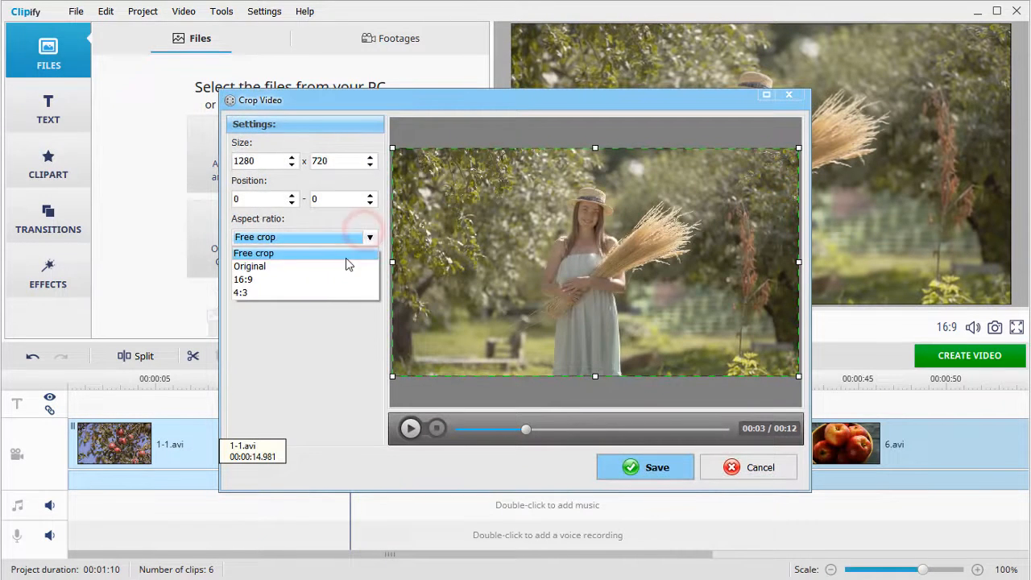
{"action": "left_click", "coordinate": [250, 266]}
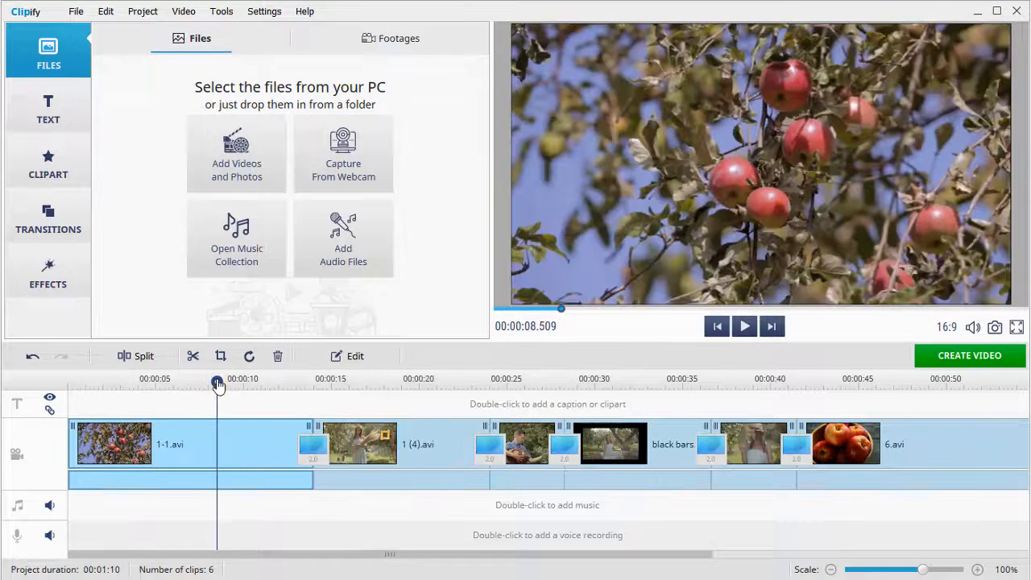
{"action": "left_click", "coordinate": [144, 356]}
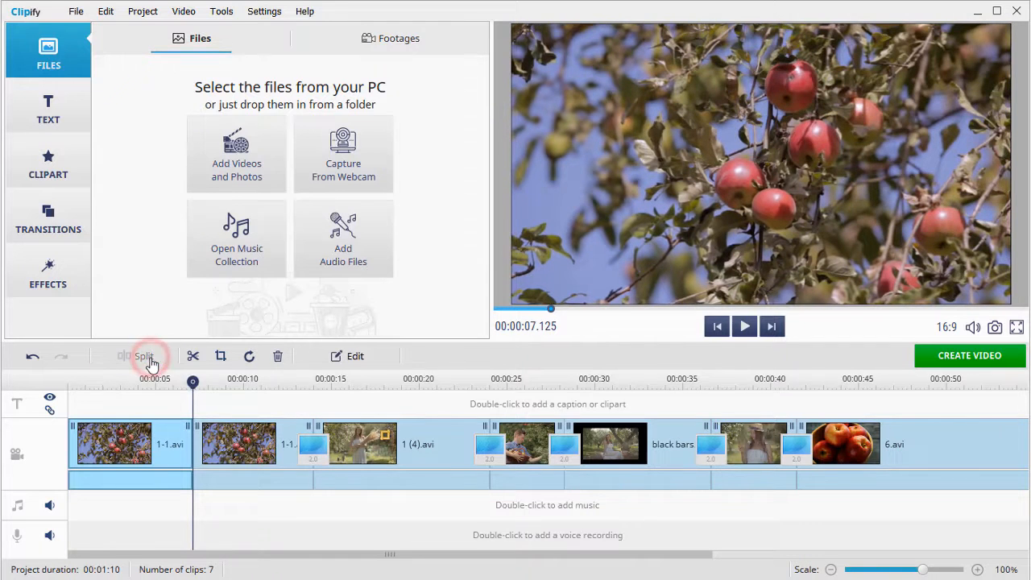
Bend the girl clip's Brightness curve into an S shape under Enhancement and save it
{"action": "left_click", "coordinate": [277, 356]}
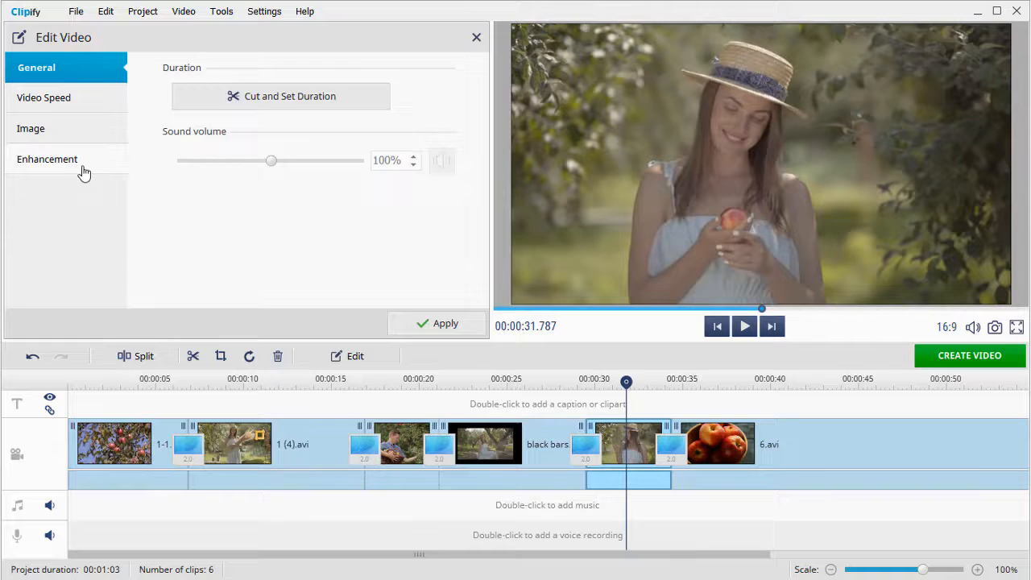
{"action": "left_click", "coordinate": [47, 160]}
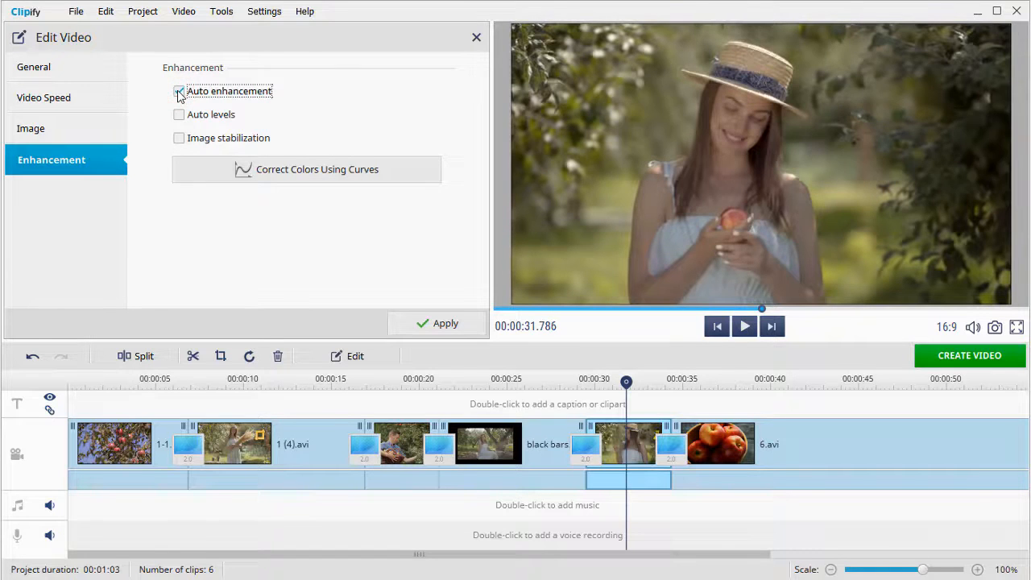
{"action": "left_click", "coordinate": [32, 129]}
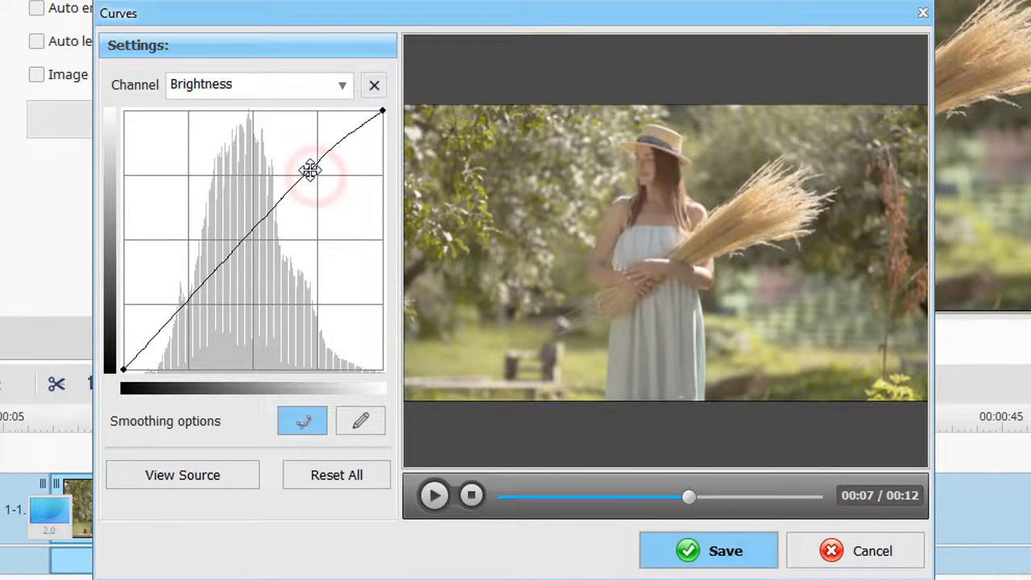
{"action": "left_click_drag", "start_coordinate": [309, 169], "coordinate": [203, 316]}
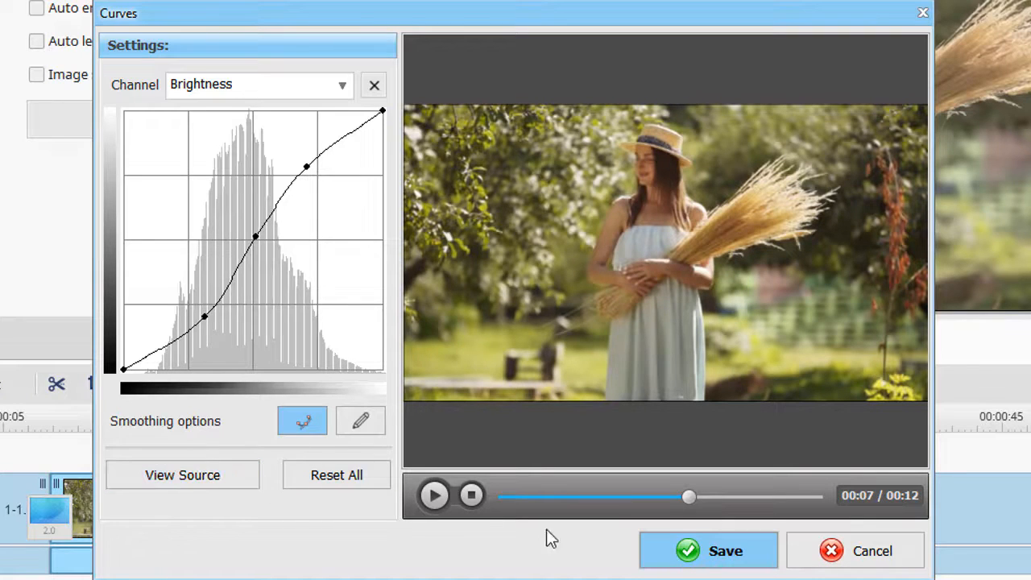
{"action": "left_click", "coordinate": [708, 551]}
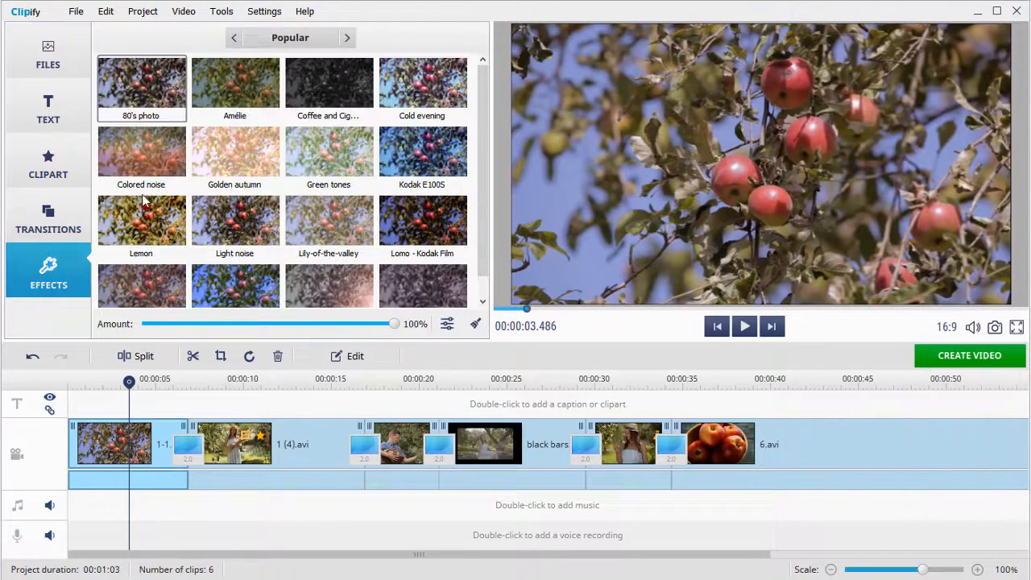
Add a yellow speech-bubble sticker reading 'Yummy!' with smooth fades over the apple bowl clip and preview it
{"action": "left_click", "coordinate": [290, 37]}
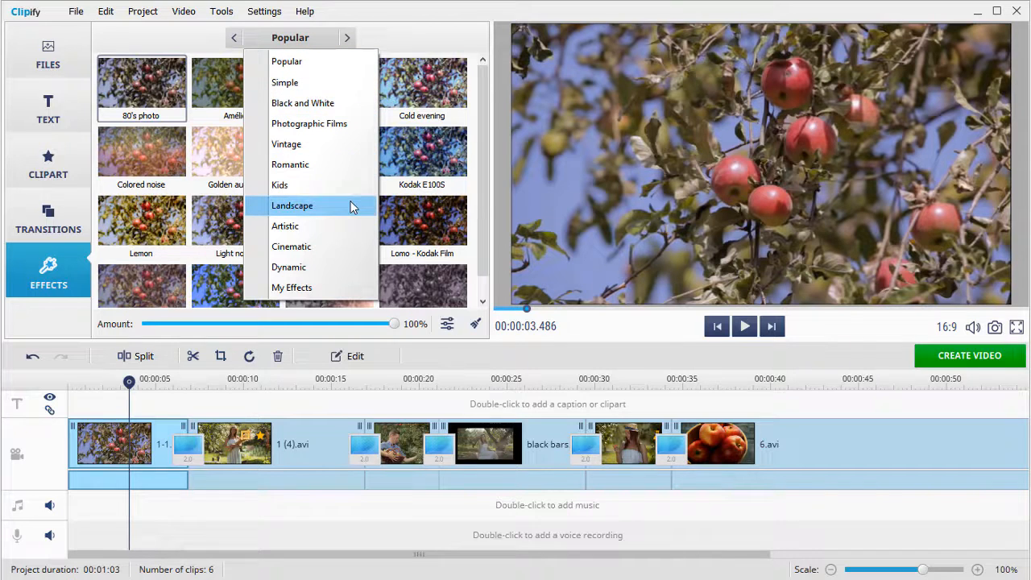
{"action": "left_click", "coordinate": [291, 206]}
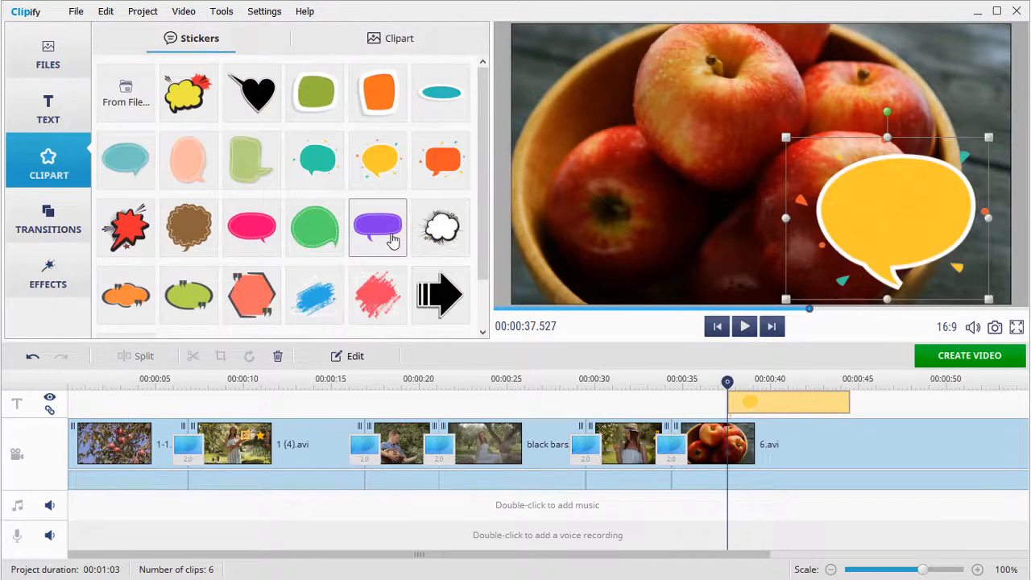
{"action": "left_click", "coordinate": [48, 107]}
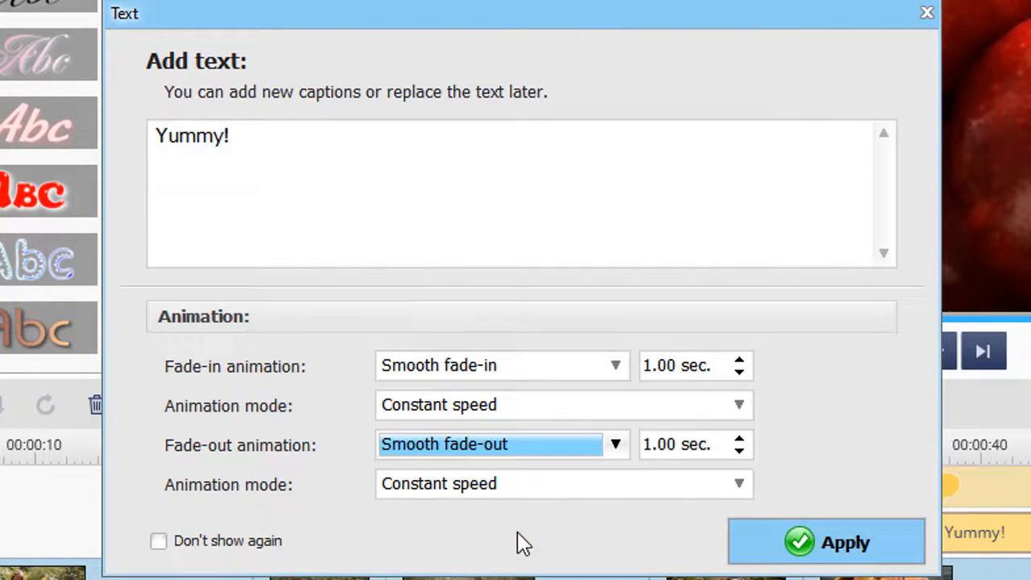
{"action": "left_click", "coordinate": [825, 541]}
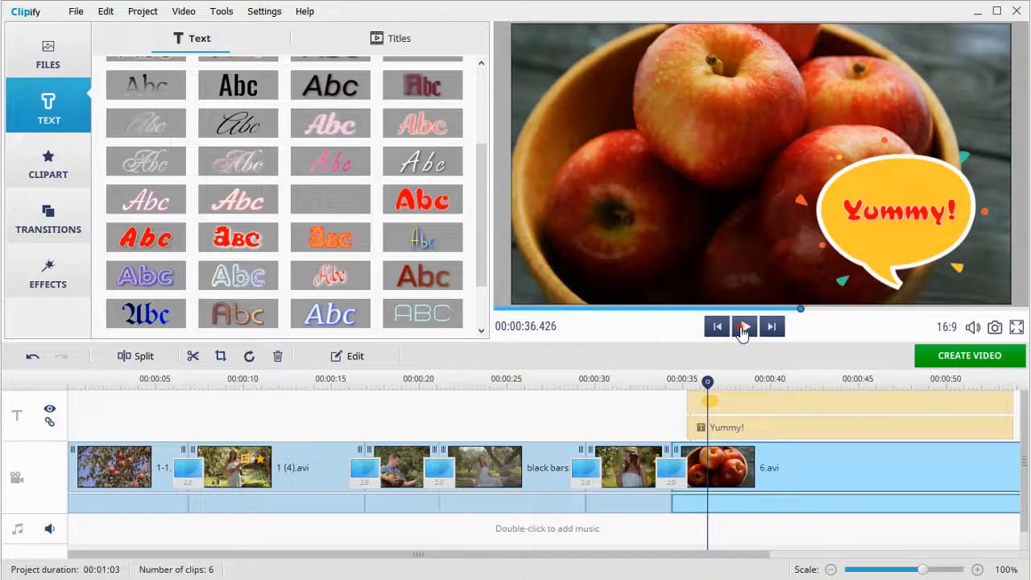
{"action": "left_click", "coordinate": [744, 326]}
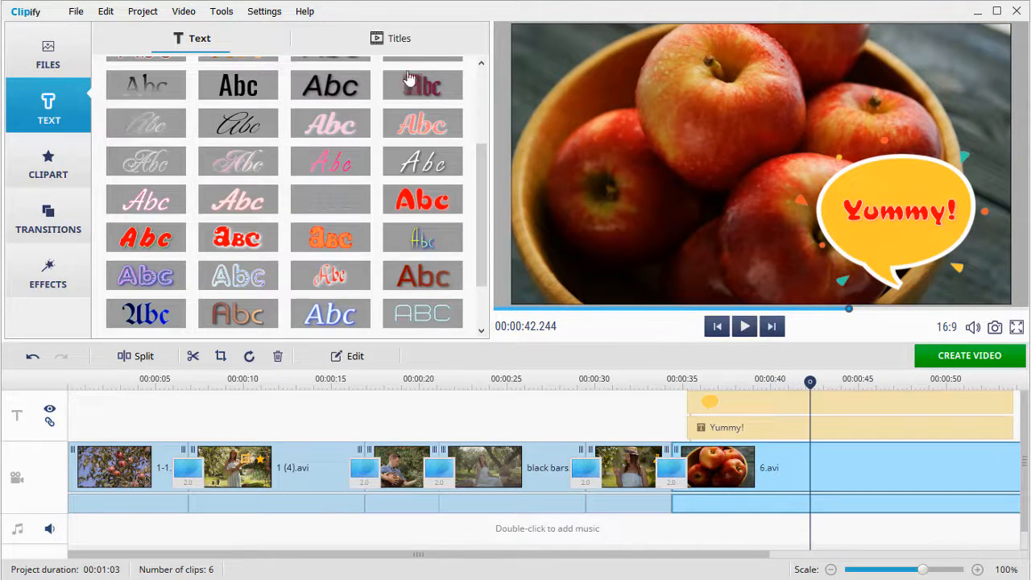
Browse the ready-made titles, previewing Happy Birthday, special thanks credits and the yellow flowers title
{"action": "left_click", "coordinate": [399, 39]}
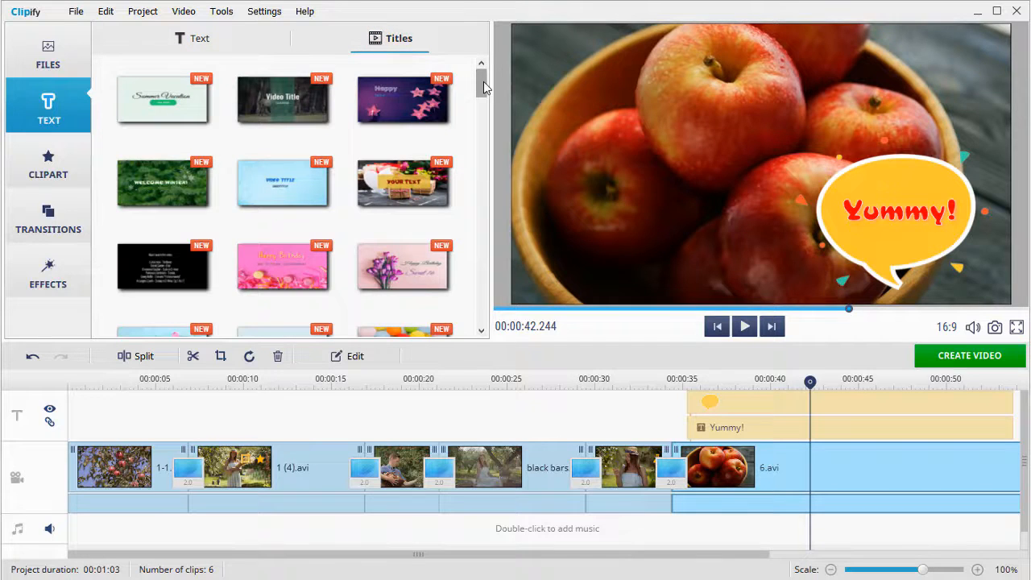
{"action": "left_click", "coordinate": [403, 266]}
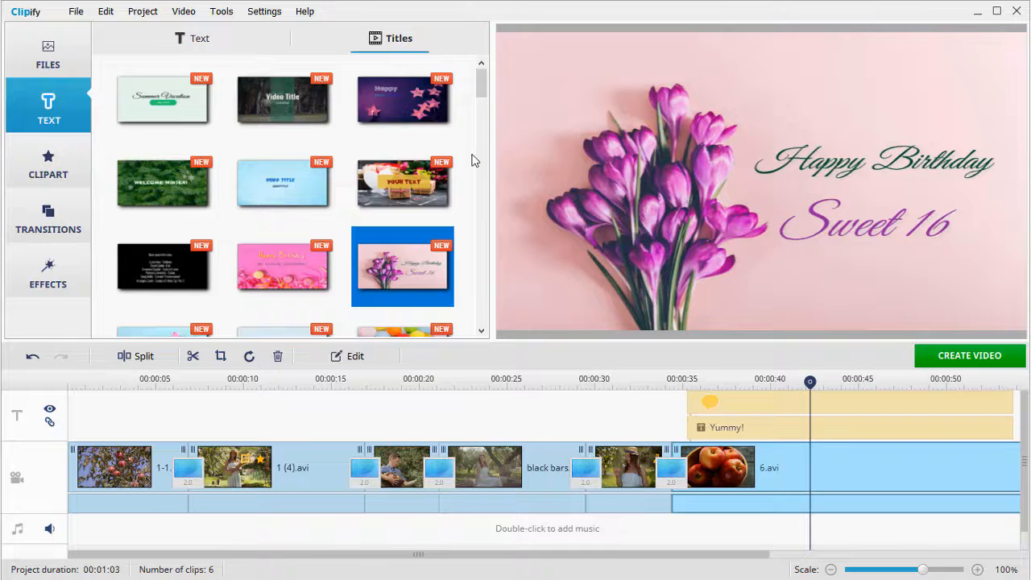
{"action": "scroll", "scroll_direction": "down", "scroll_amount": 3}
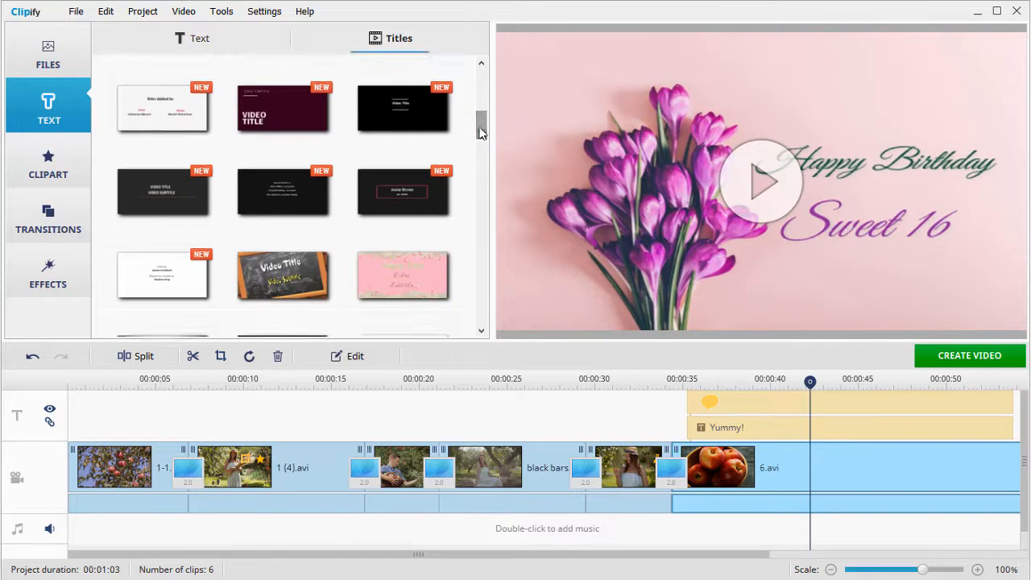
{"action": "left_click", "coordinate": [284, 192]}
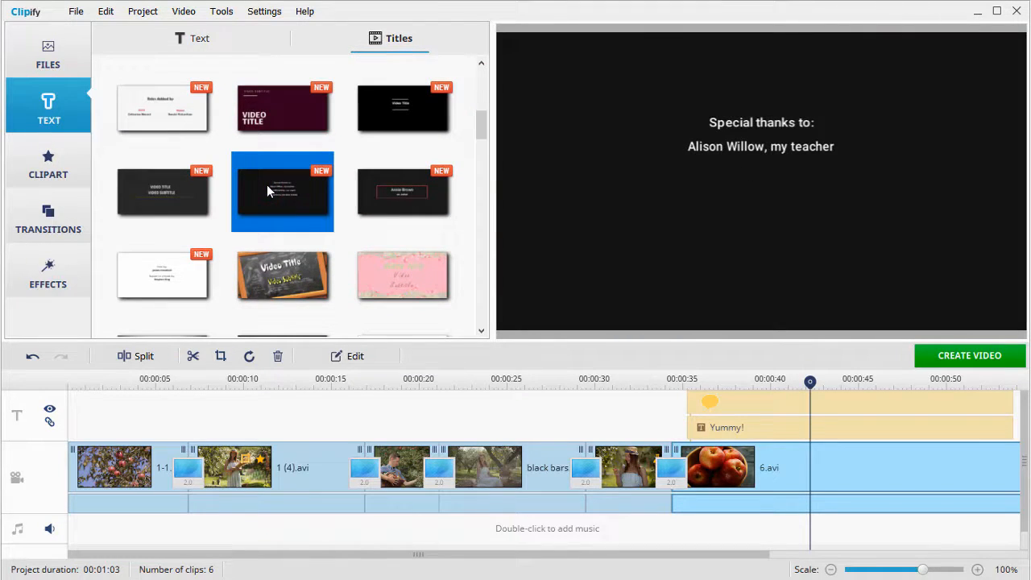
{"action": "scroll", "scroll_direction": "down", "scroll_amount": 3}
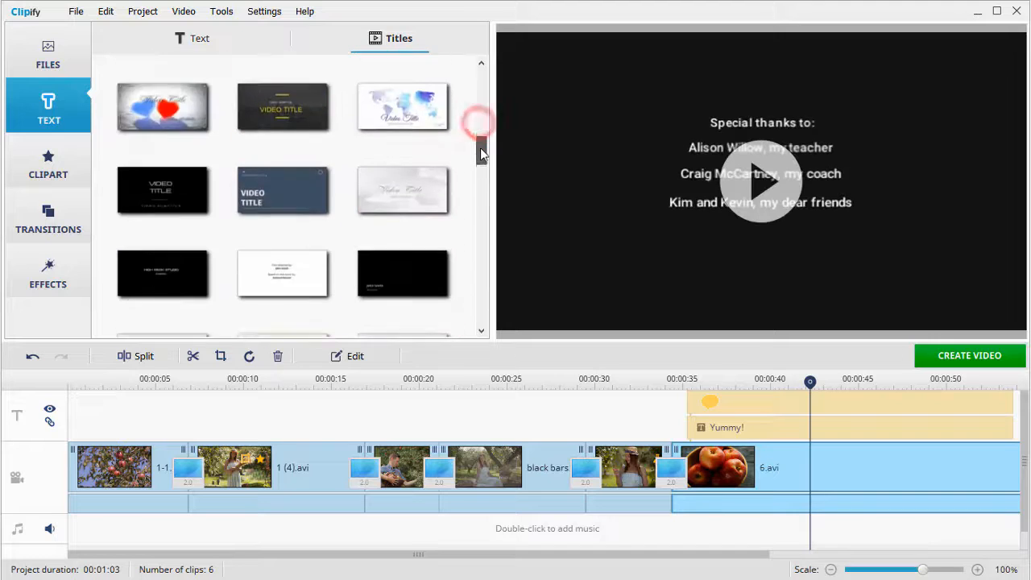
{"action": "scroll", "scroll_direction": "down", "scroll_amount": 3}
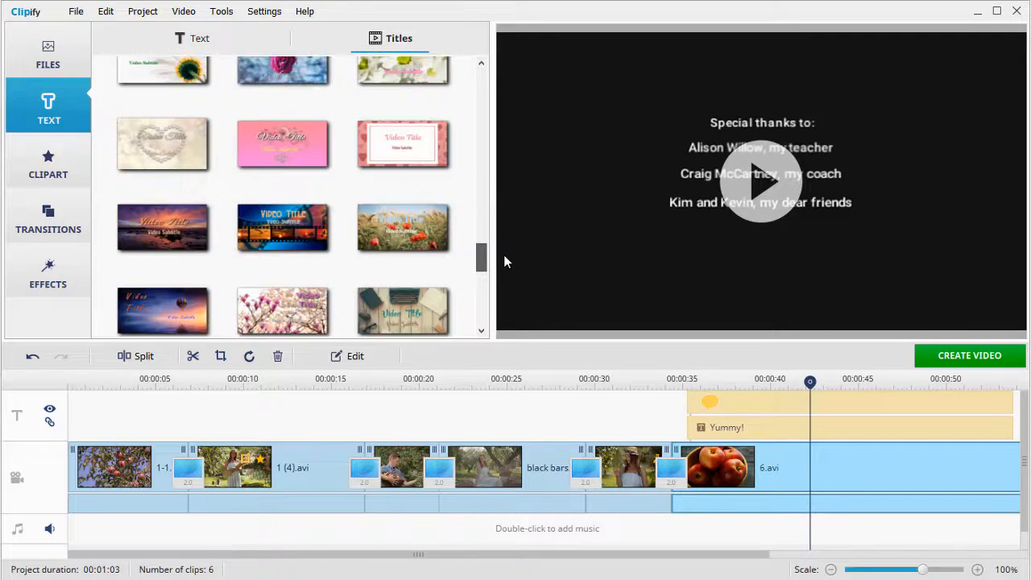
{"action": "left_click", "coordinate": [403, 248]}
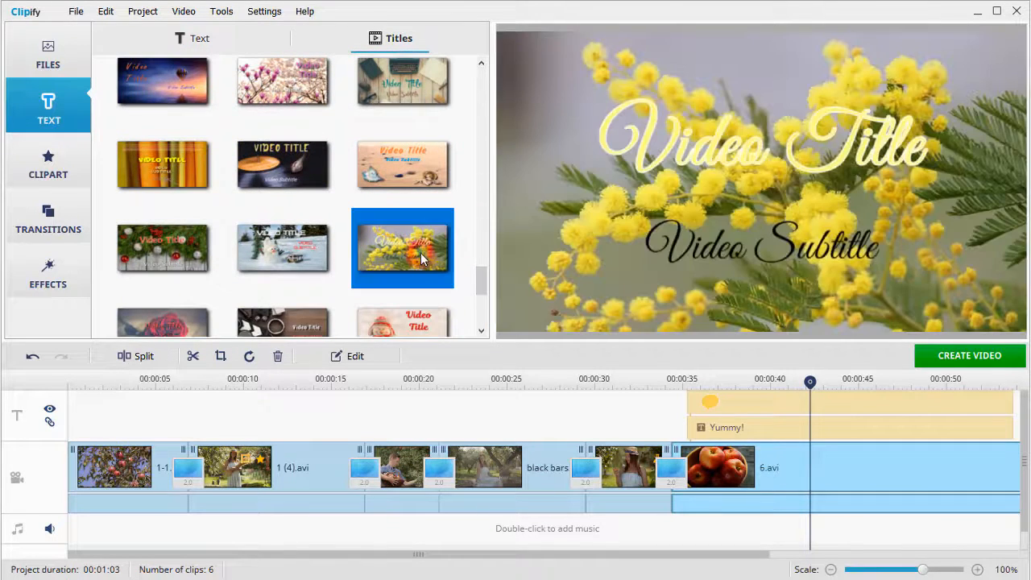
Add the yellow flowers title reading 'Summer Time Vibes' to open the movie and preview it
{"action": "double_click", "coordinate": [403, 248]}
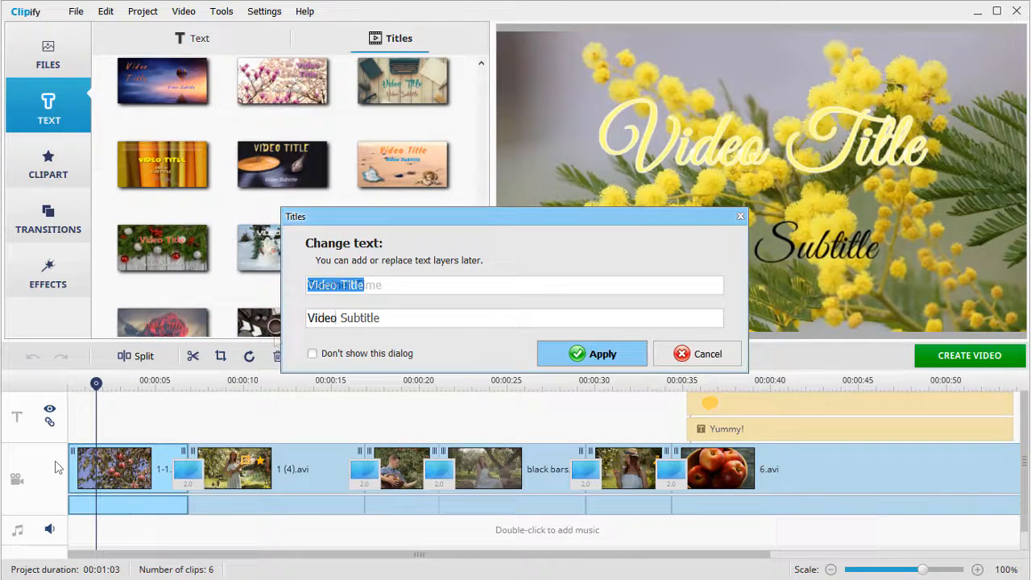
{"action": "left_click", "coordinate": [592, 355]}
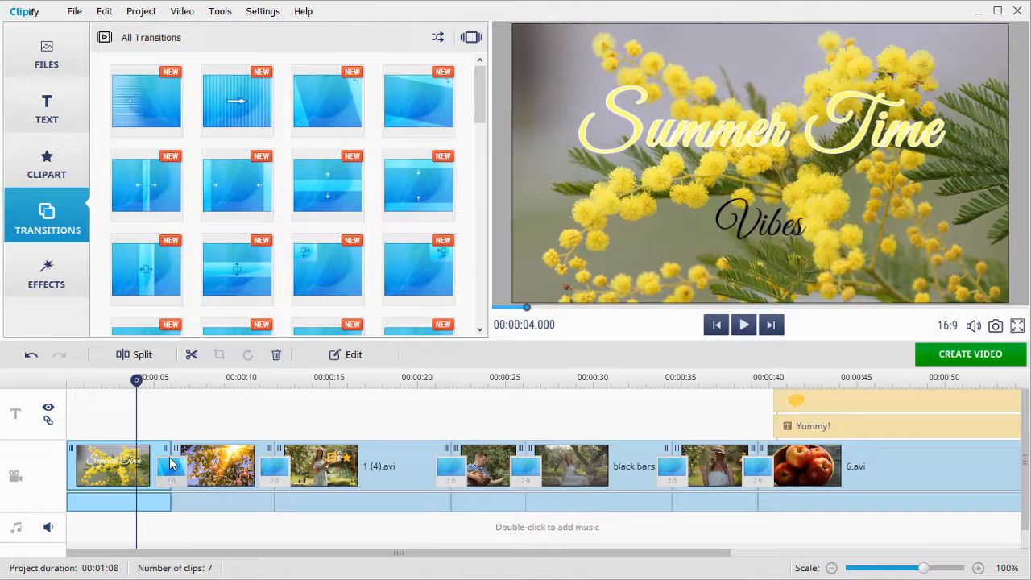
{"action": "left_click", "coordinate": [743, 325]}
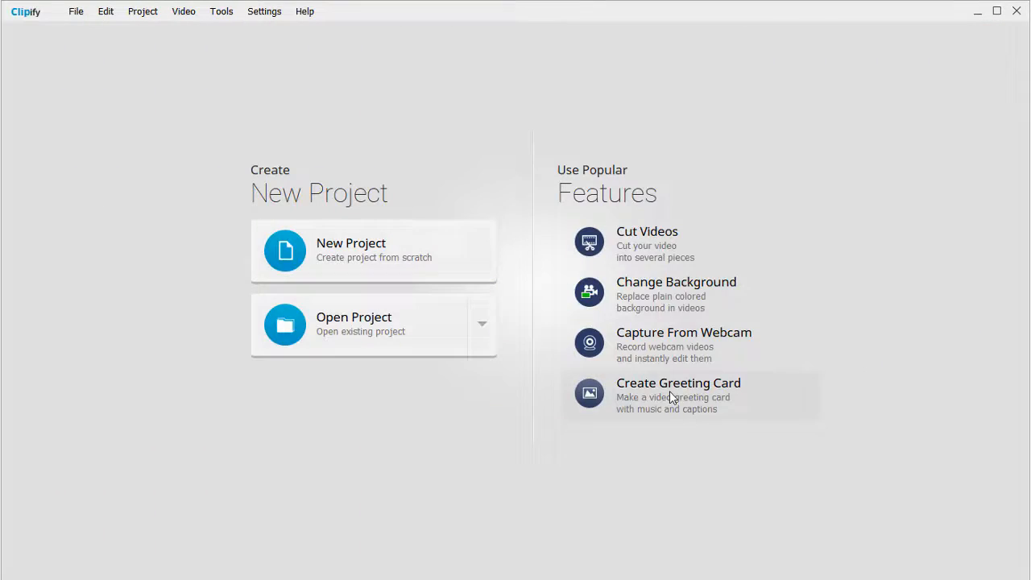
Run the greeting card wizard and add a red 'Merry Christmas!' caption across the top
{"action": "left_click", "coordinate": [678, 395]}
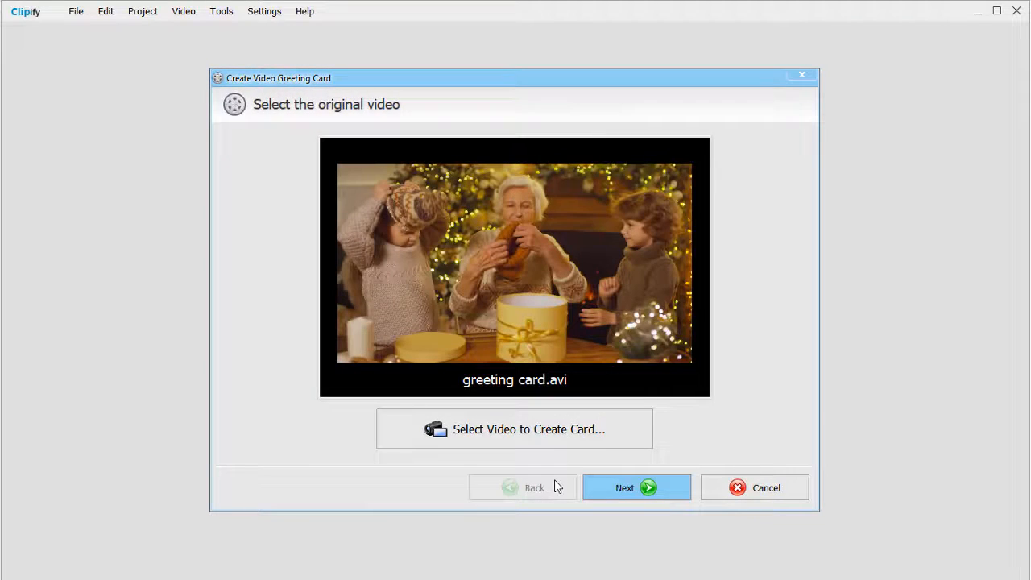
{"action": "left_click", "coordinate": [634, 486]}
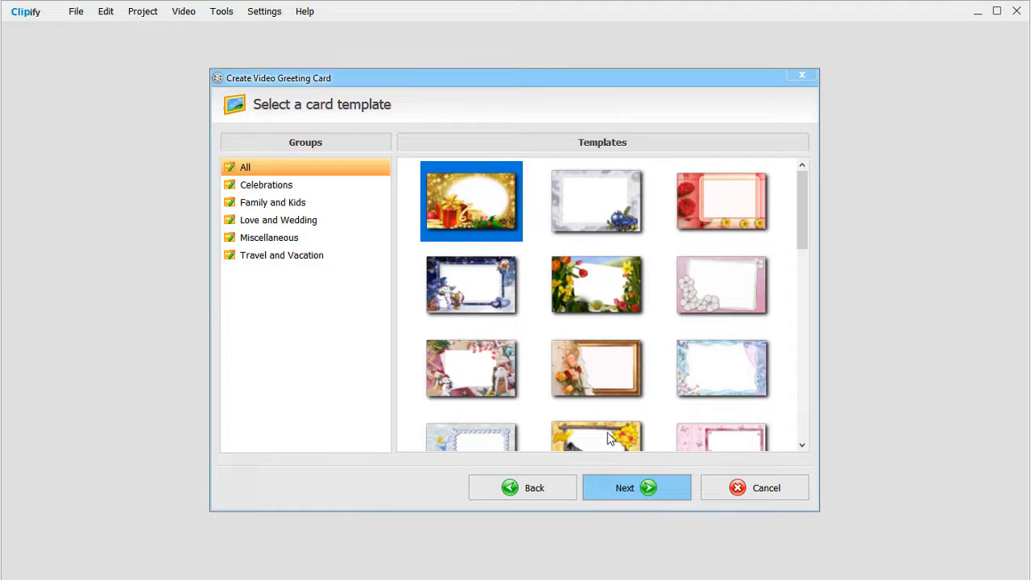
{"action": "left_click", "coordinate": [636, 486]}
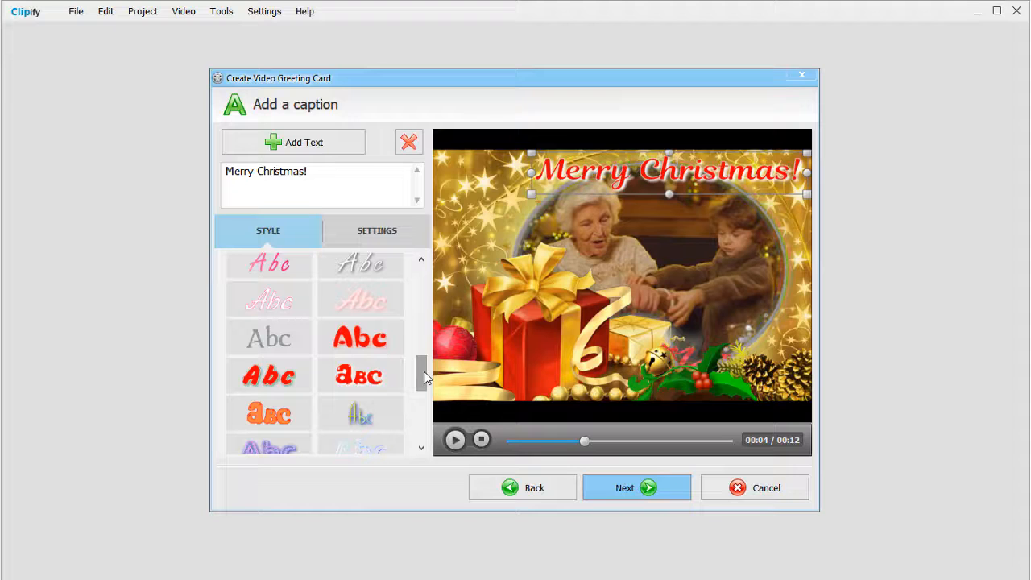
{"action": "left_click", "coordinate": [454, 439]}
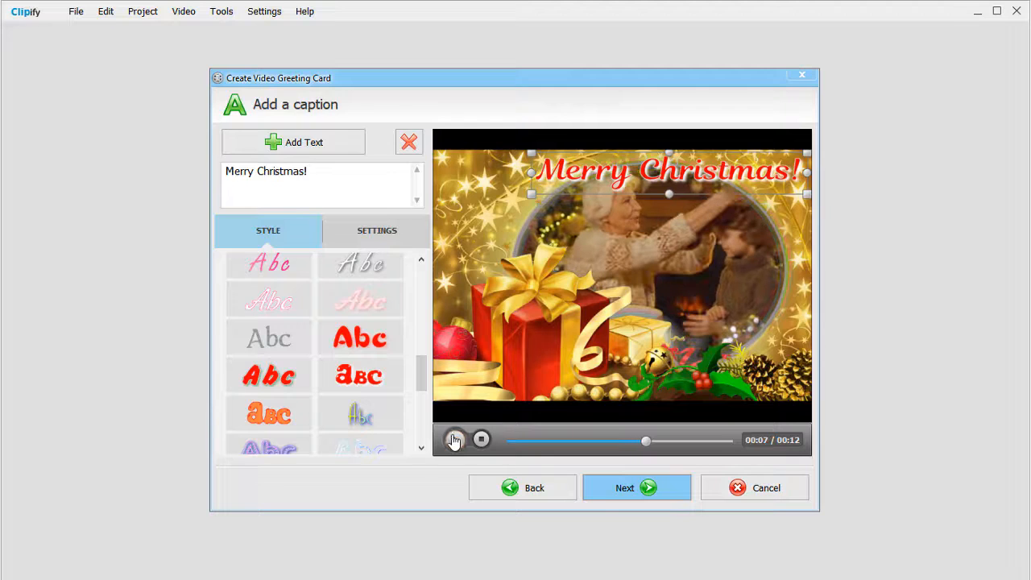
{"action": "left_click", "coordinate": [636, 486]}
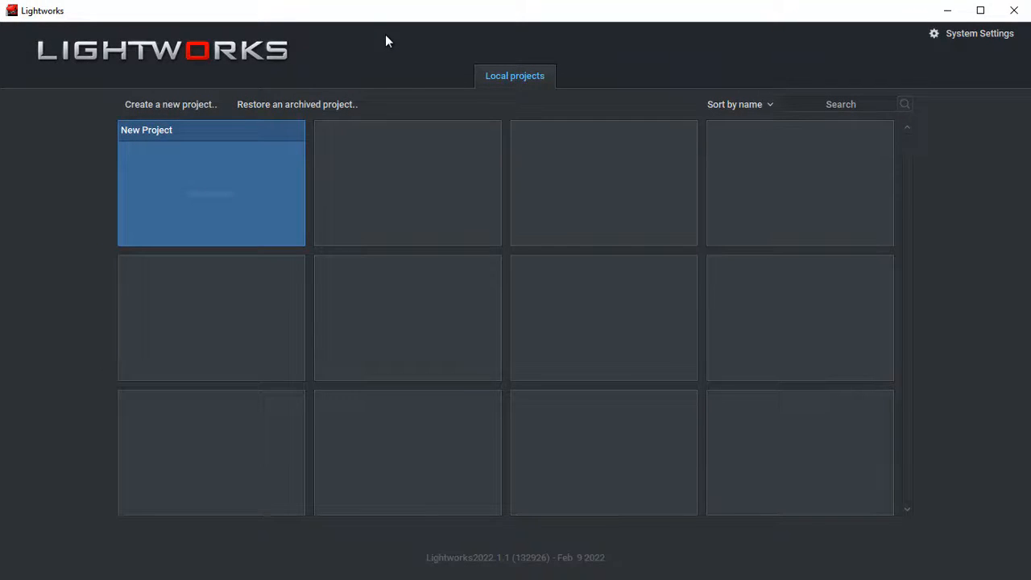
Open New Project and look through the LOG, EDIT and VFX workspaces
{"action": "double_click", "coordinate": [211, 184]}
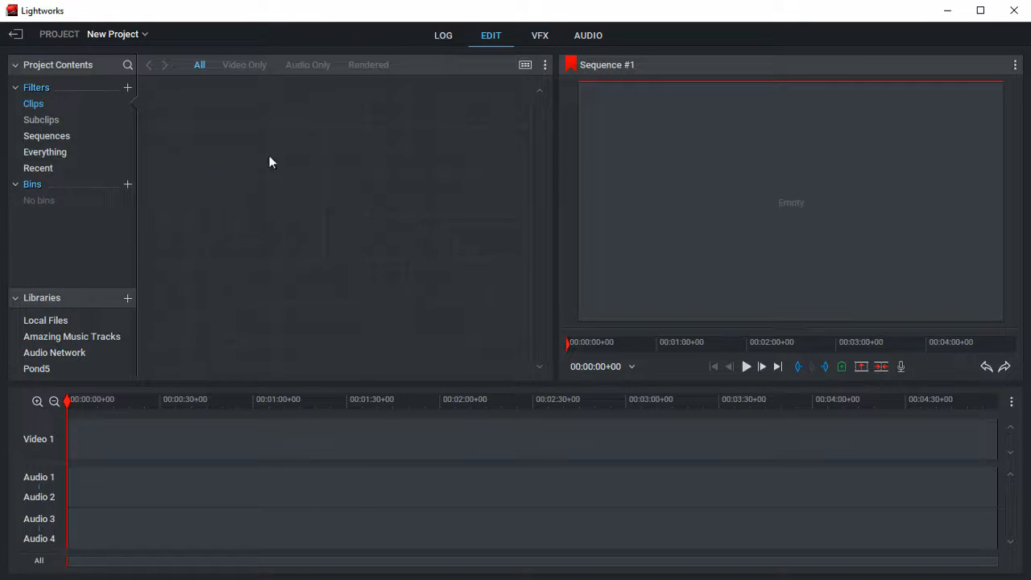
{"action": "left_click", "coordinate": [443, 35]}
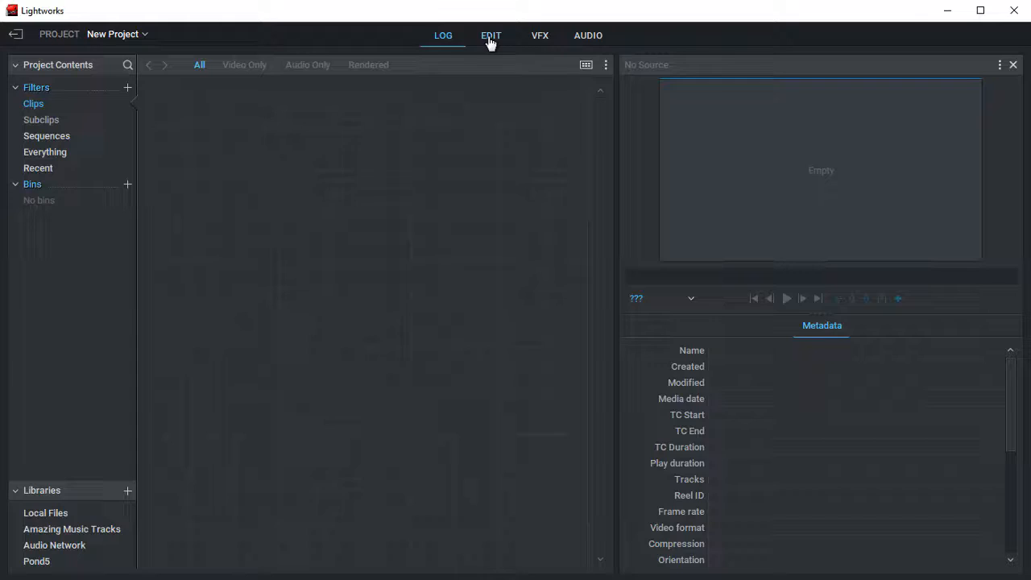
{"action": "left_click", "coordinate": [490, 35]}
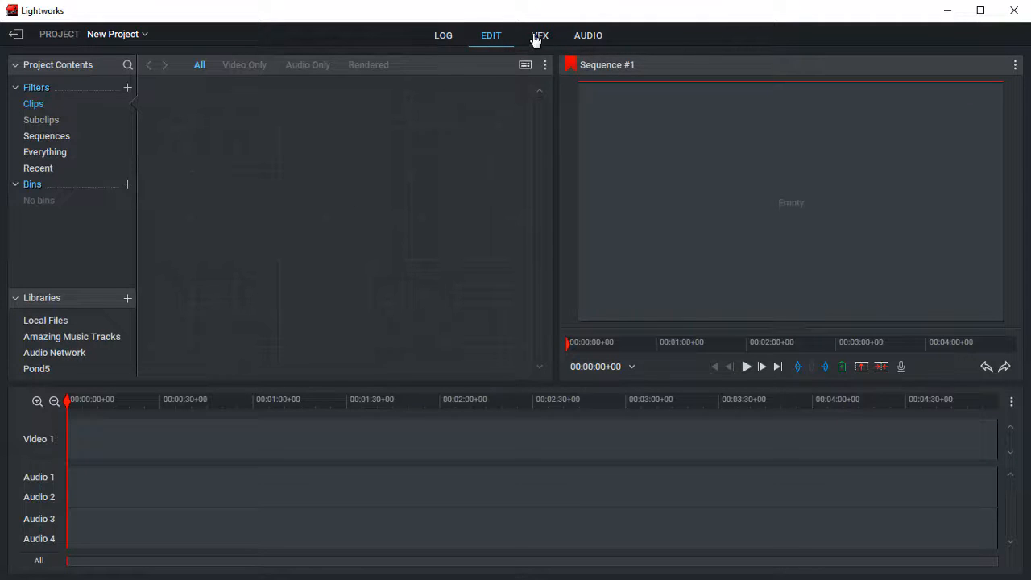
{"action": "left_click", "coordinate": [540, 35]}
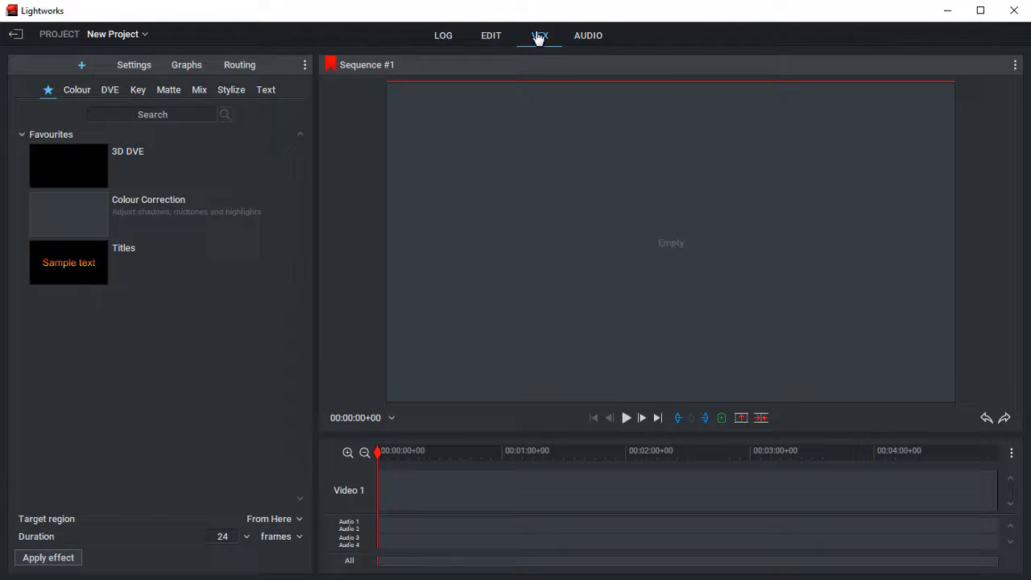
{"action": "left_click", "coordinate": [490, 36]}
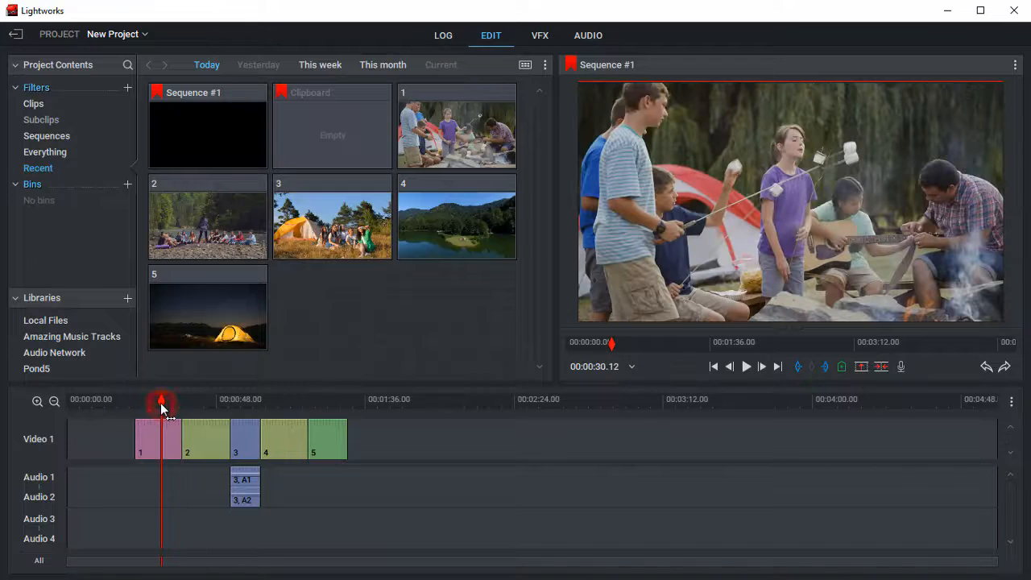
Scrub through the campfire and riverside shots, then bring up the colour effects for the current clip
{"action": "left_click_drag", "start_coordinate": [161, 400], "coordinate": [171, 399]}
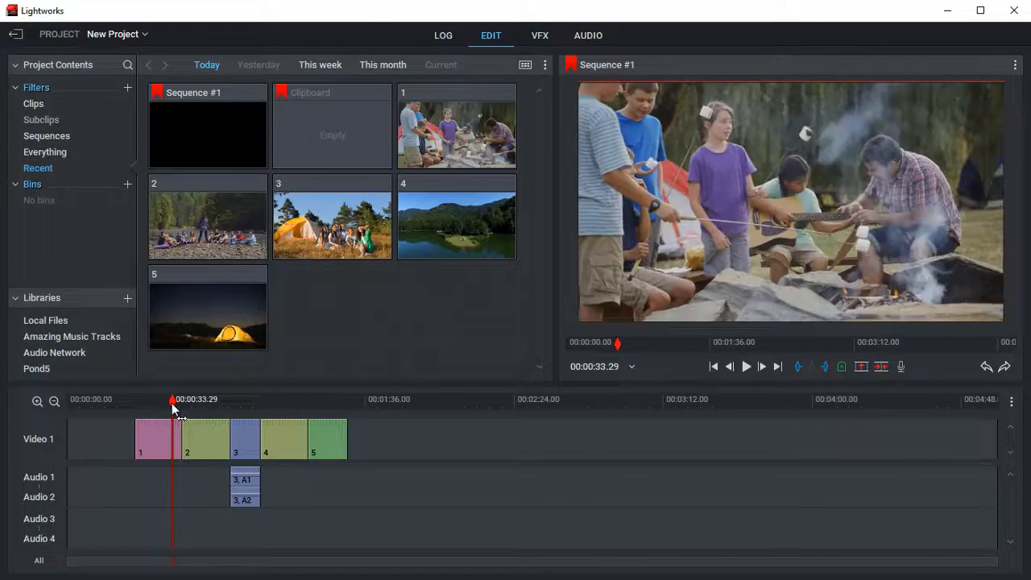
{"action": "left_click_drag", "start_coordinate": [171, 400], "coordinate": [203, 399]}
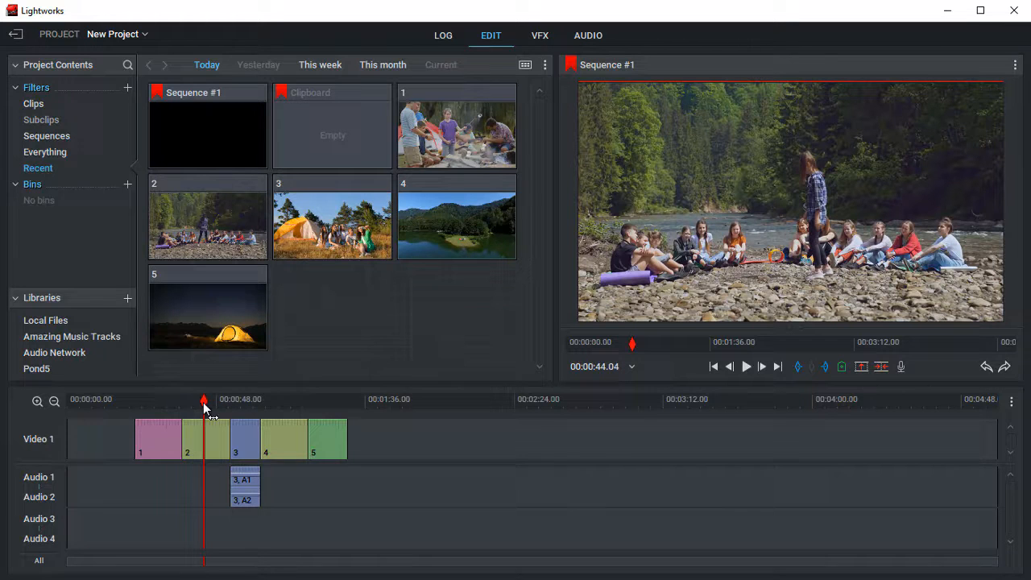
{"action": "key", "text": "c"}
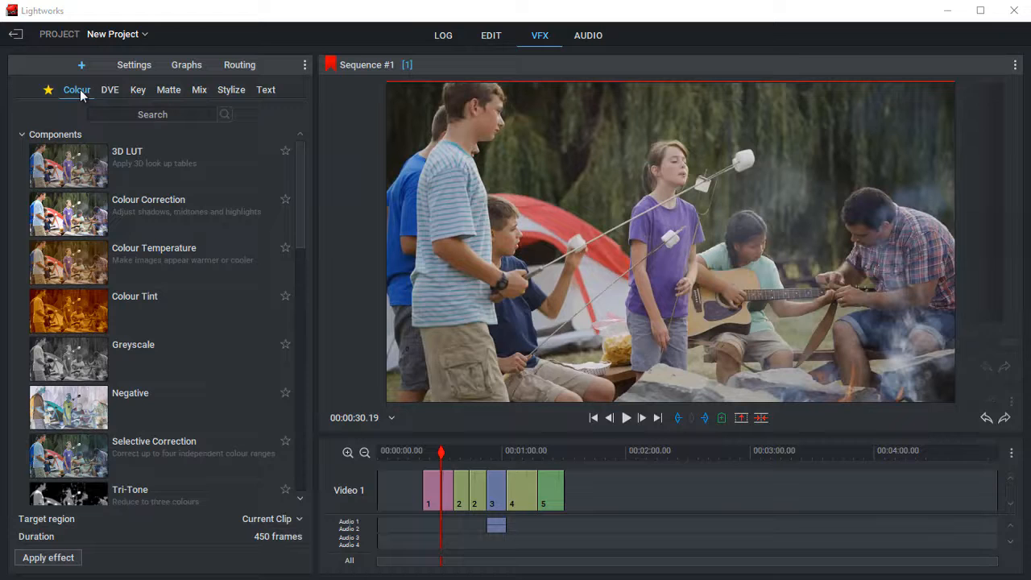
Apply the Colour Correction effect to the campfire clip after browsing Key and Mix effects
{"action": "left_click", "coordinate": [137, 90]}
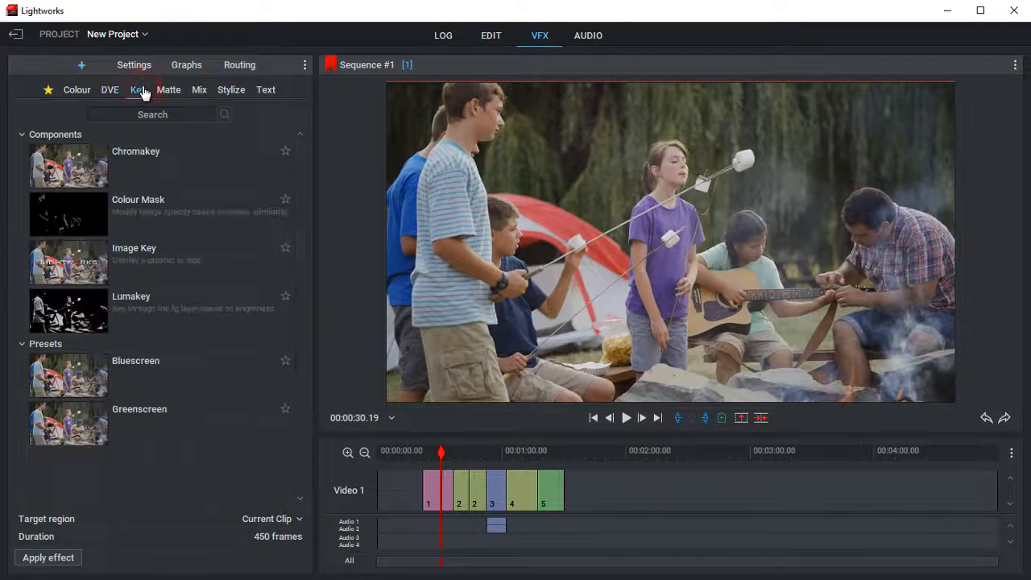
{"action": "left_click", "coordinate": [200, 91]}
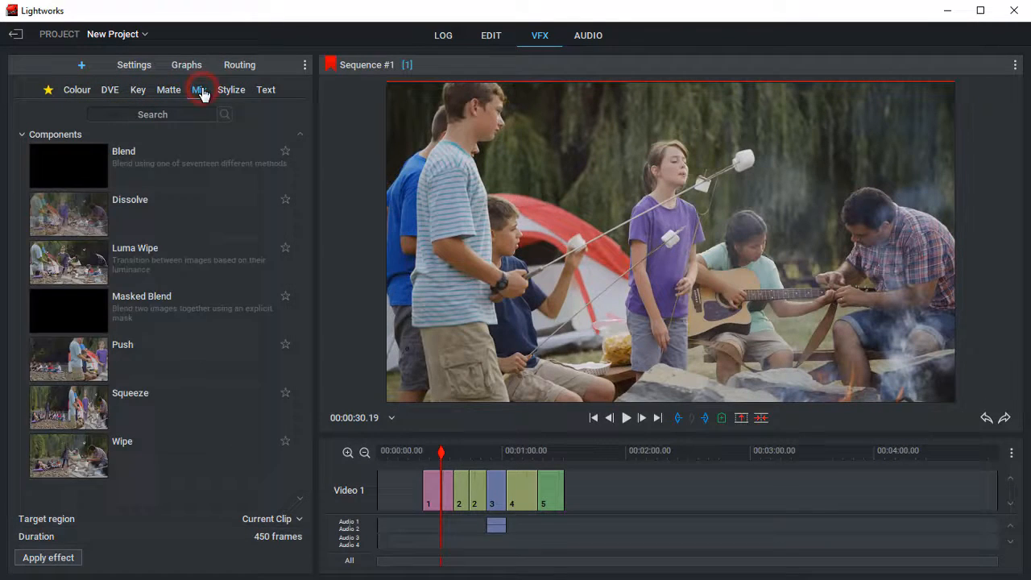
{"action": "left_click", "coordinate": [77, 90]}
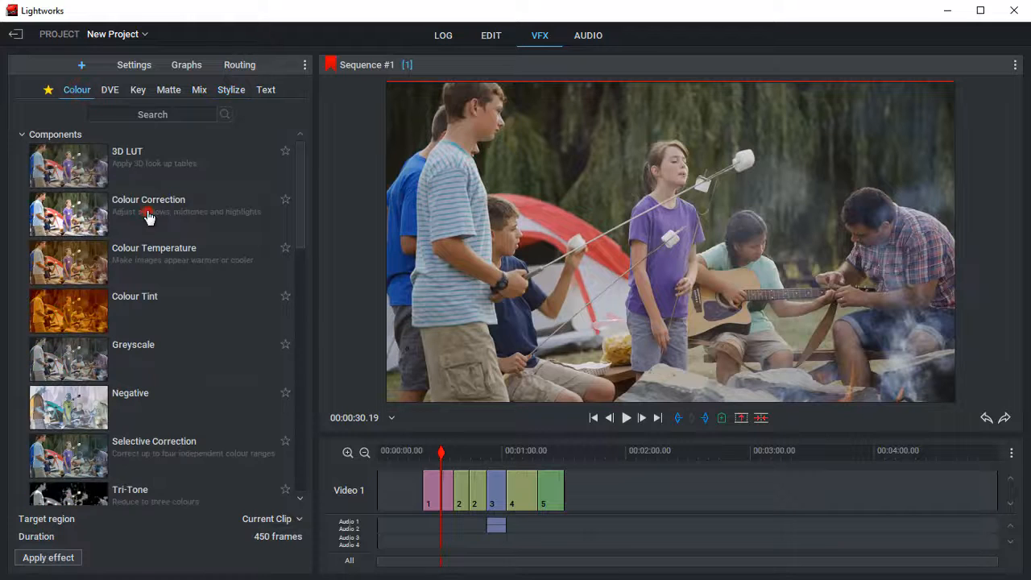
{"action": "double_click", "coordinate": [149, 206]}
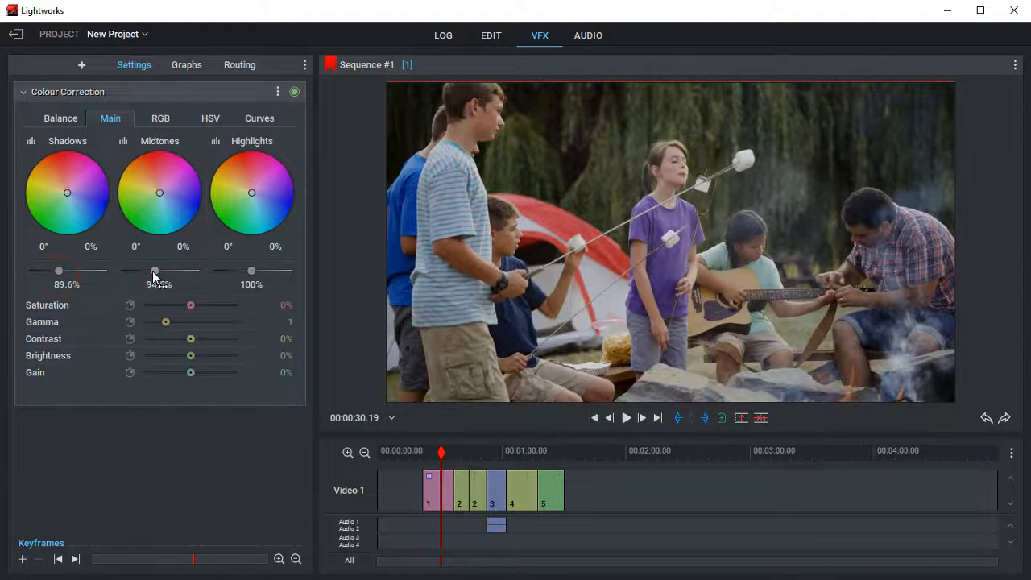
In the HSV controls, raise the clip's hue to 3.1% and saturation to 7.9%
{"action": "left_click", "coordinate": [61, 117]}
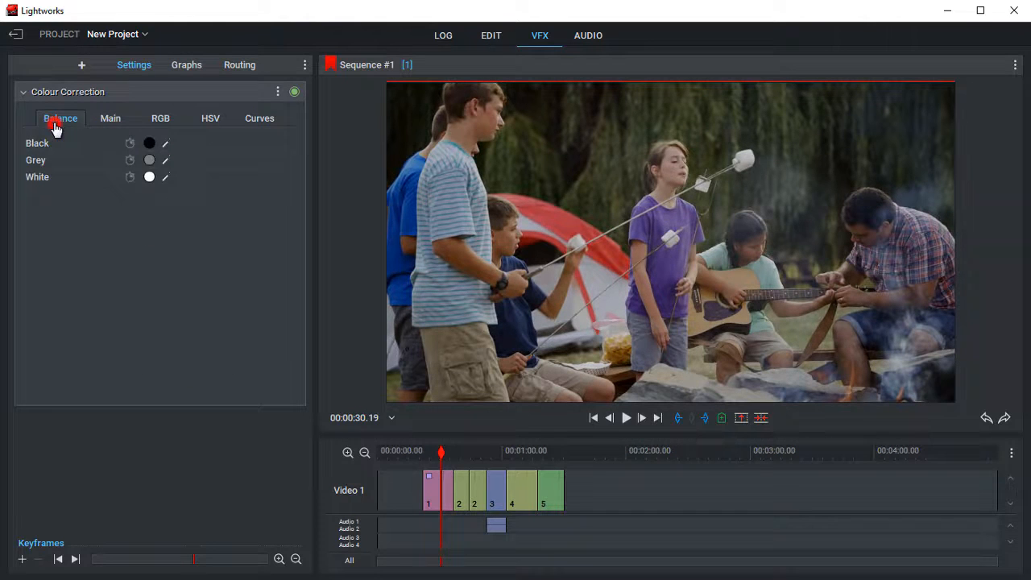
{"action": "left_click", "coordinate": [209, 118]}
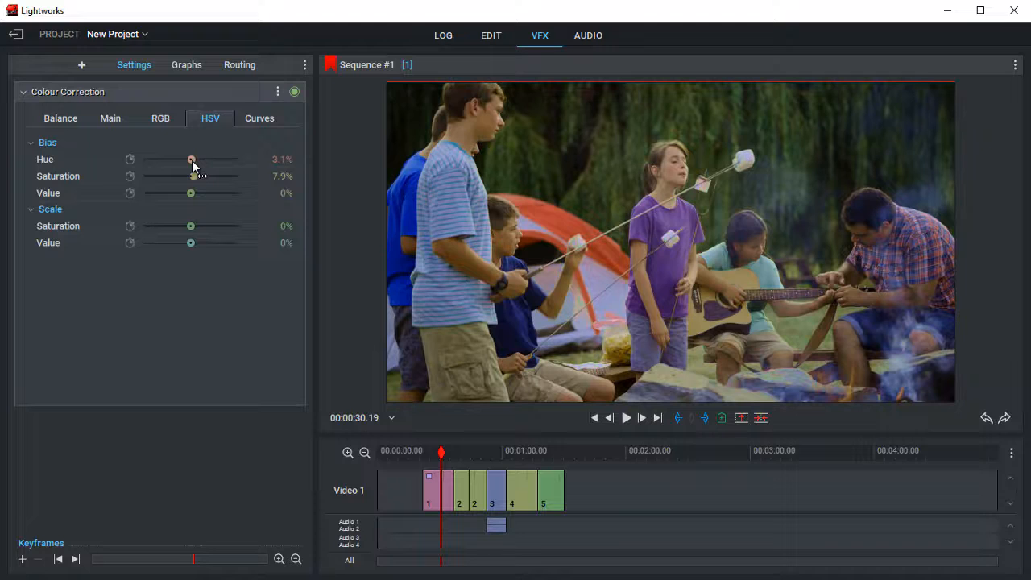
{"action": "left_click_drag", "start_coordinate": [190, 193], "coordinate": [187, 194]}
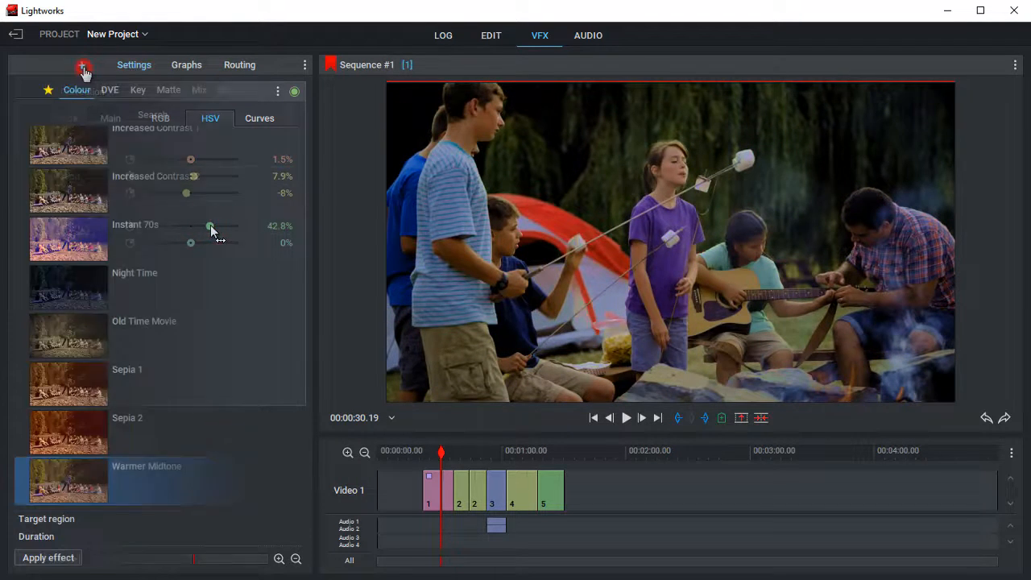
{"action": "left_click", "coordinate": [266, 90]}
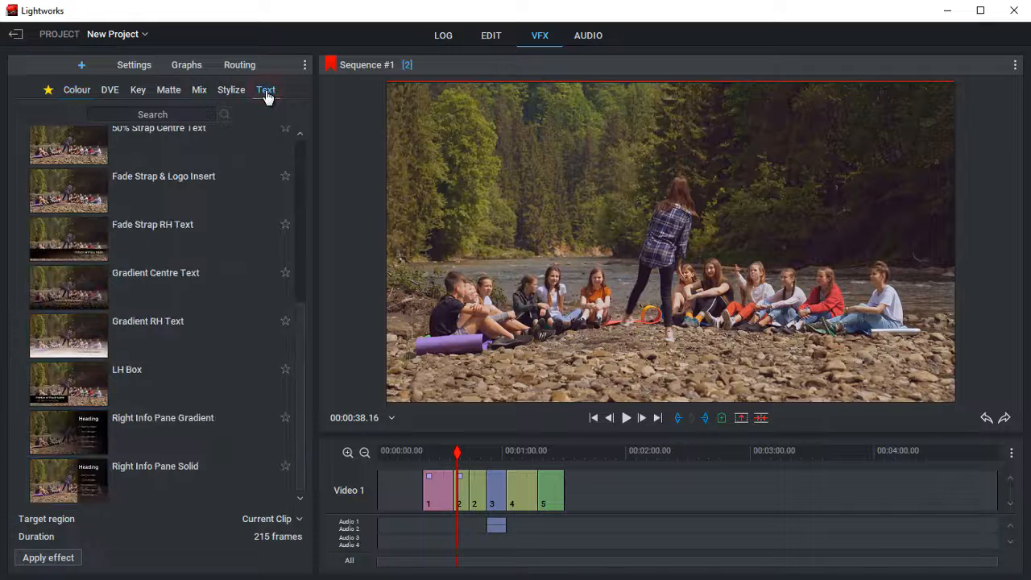
Add a lower-third title 'Summer Camp / Pickwick river' and give both lines new typefaces
{"action": "left_click", "coordinate": [48, 557]}
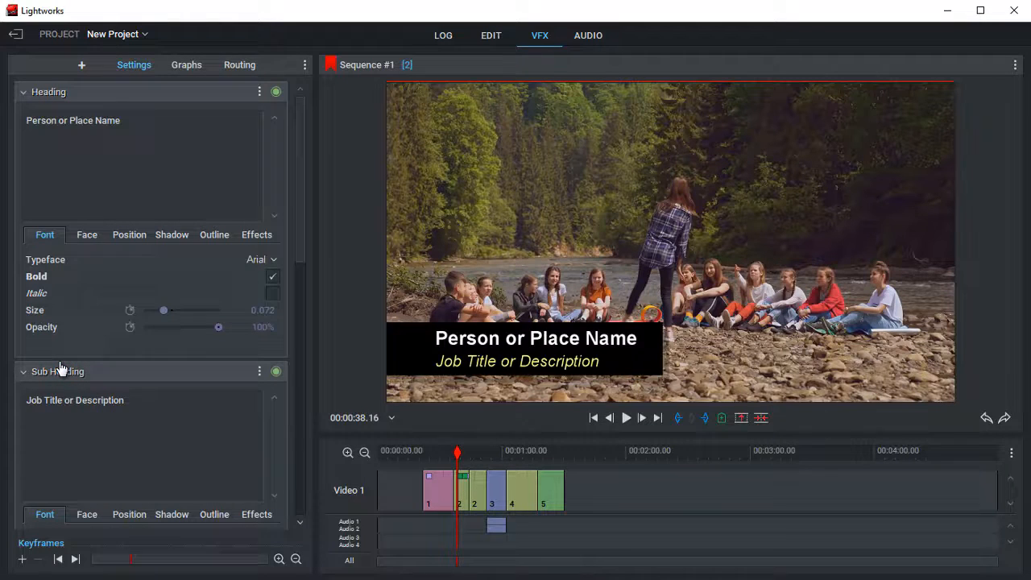
{"action": "left_click", "coordinate": [259, 258]}
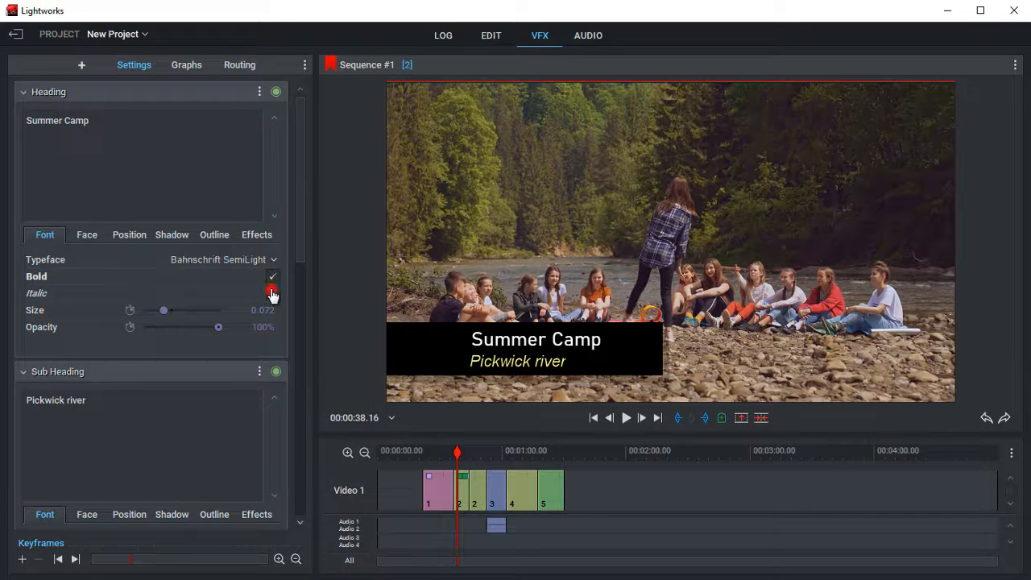
{"action": "left_click_drag", "start_coordinate": [165, 309], "coordinate": [169, 309]}
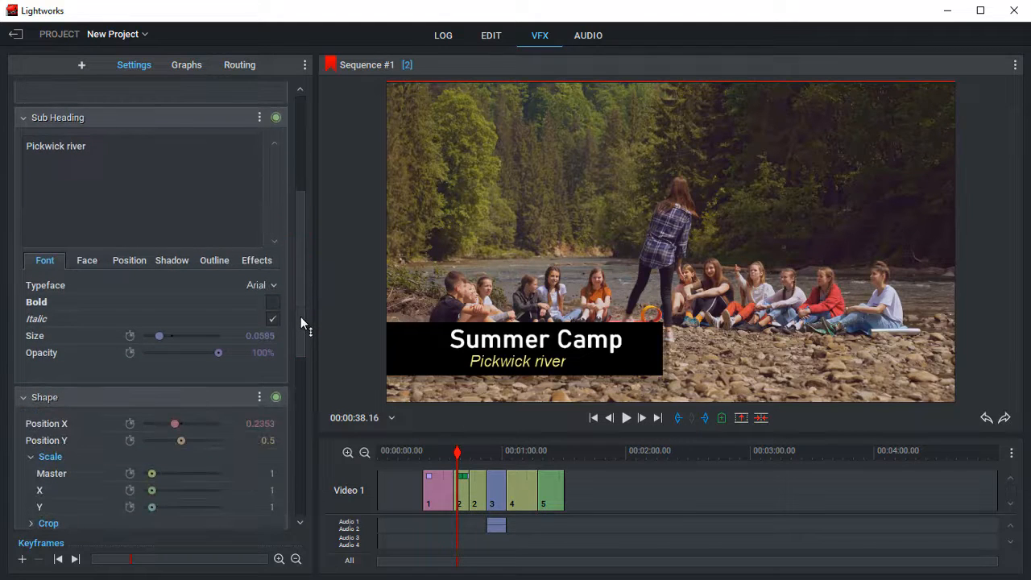
{"action": "left_click", "coordinate": [261, 283]}
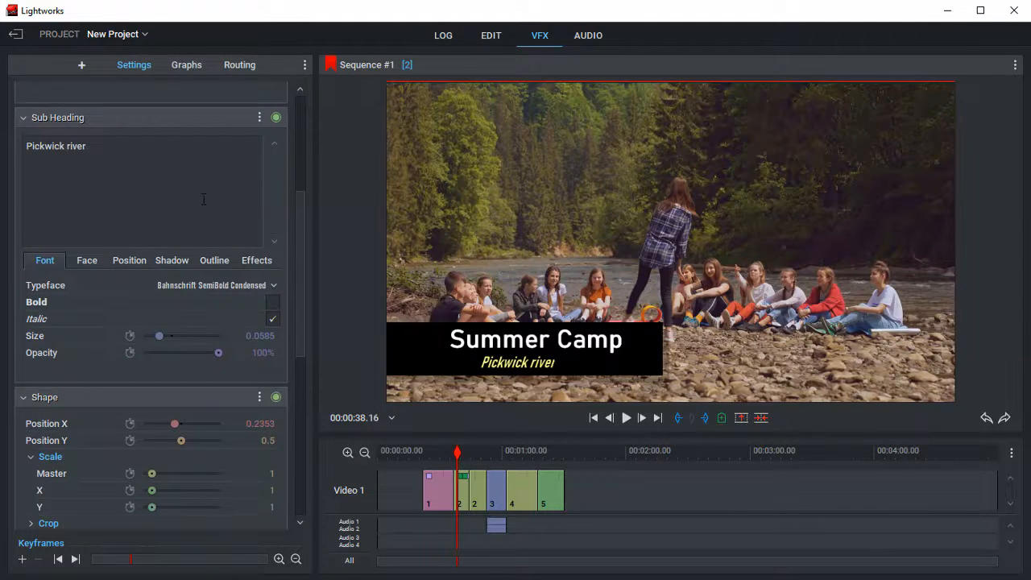
{"action": "left_click", "coordinate": [588, 36]}
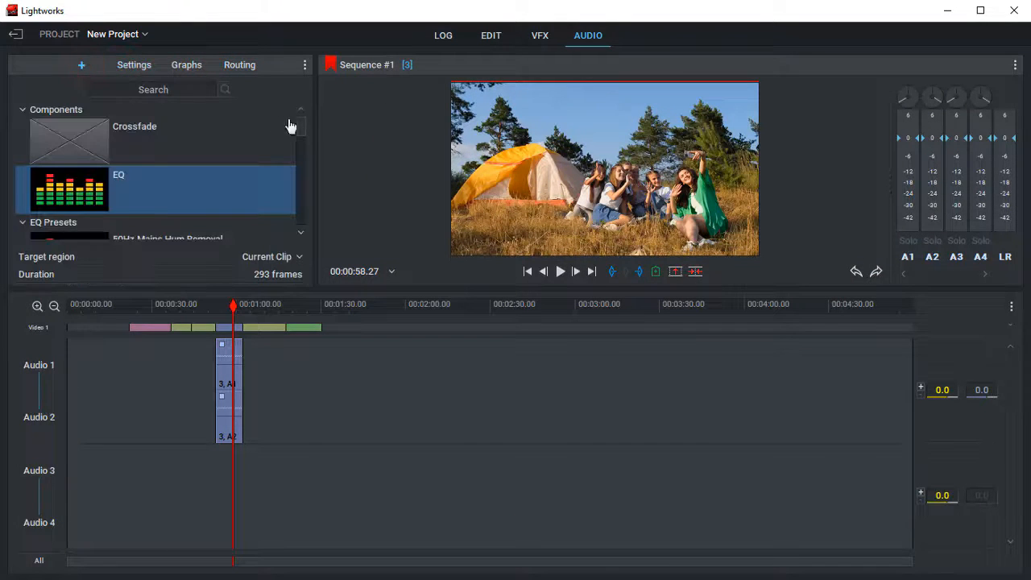
Scroll the audio Components list down to the EQ presets such as Boost Treble
{"action": "scroll", "scroll_direction": "down", "scroll_amount": 3}
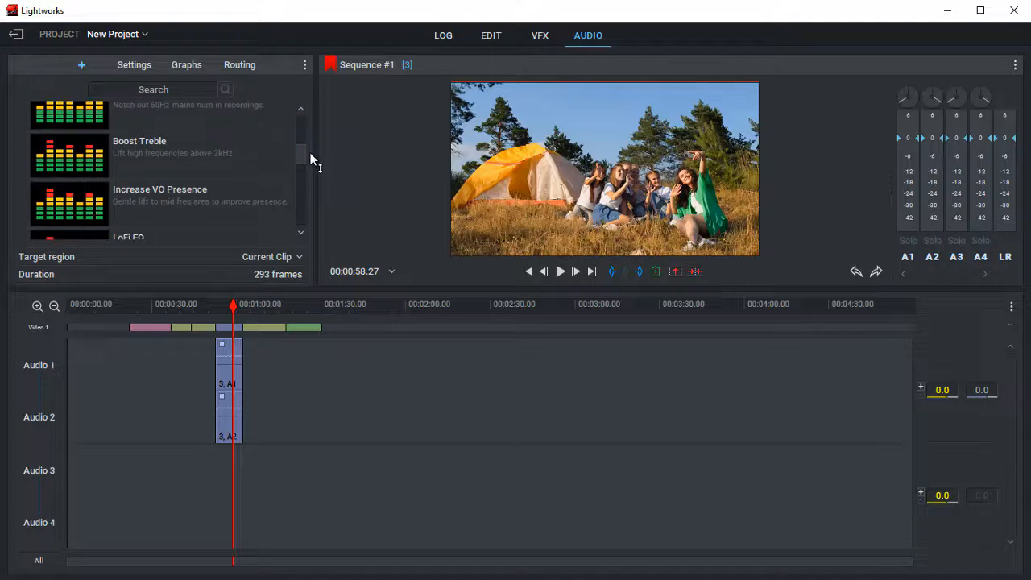